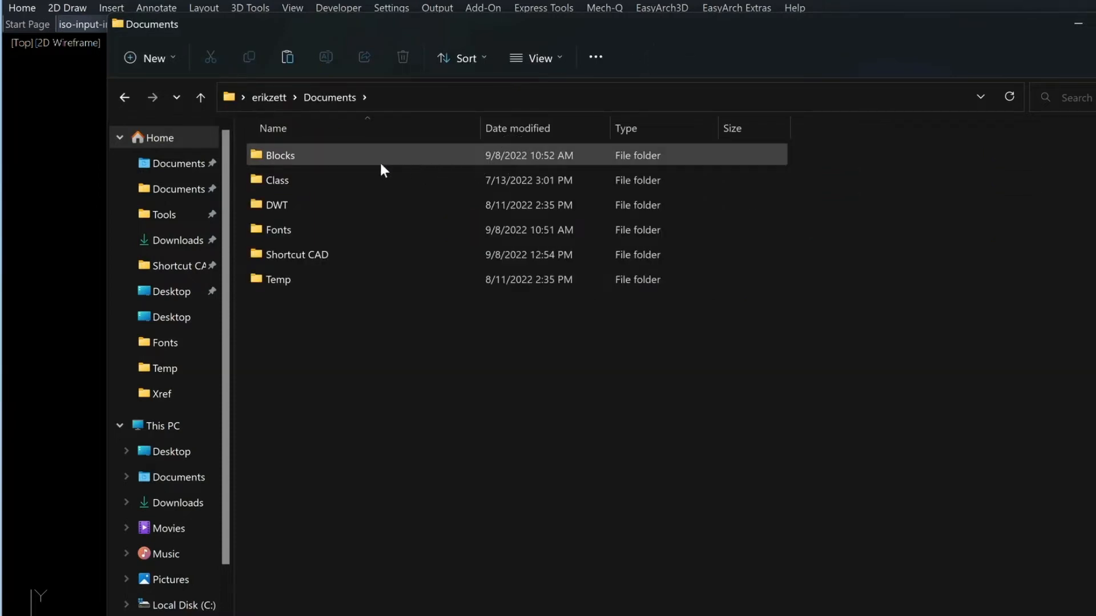
mouse_move(277, 235)
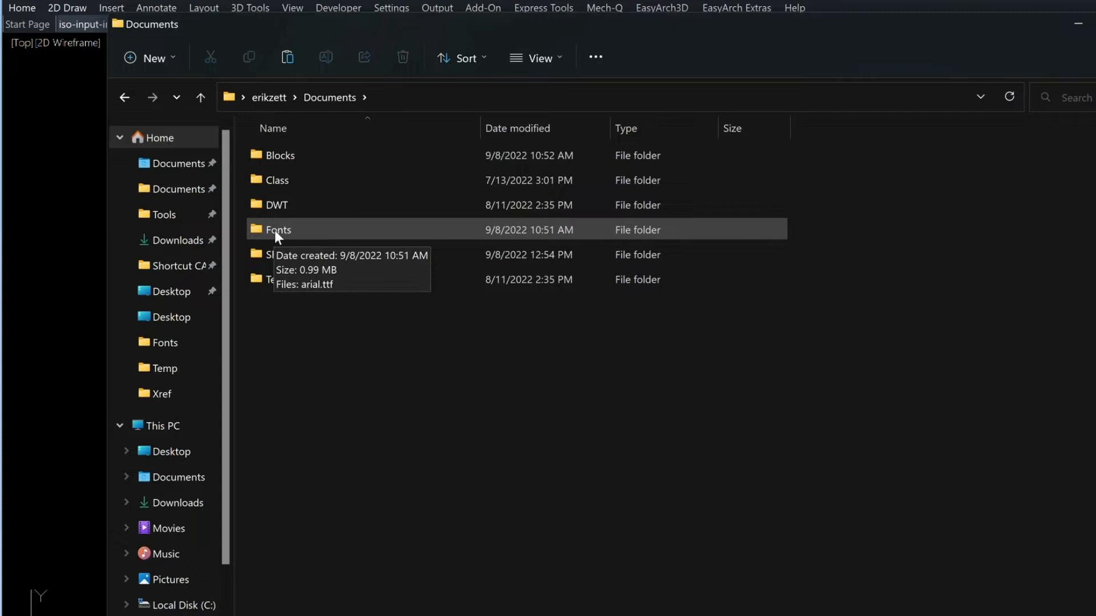
- Open the Fonts folder in Documents and confirm it holds arial.ttf
double_click(278, 230)
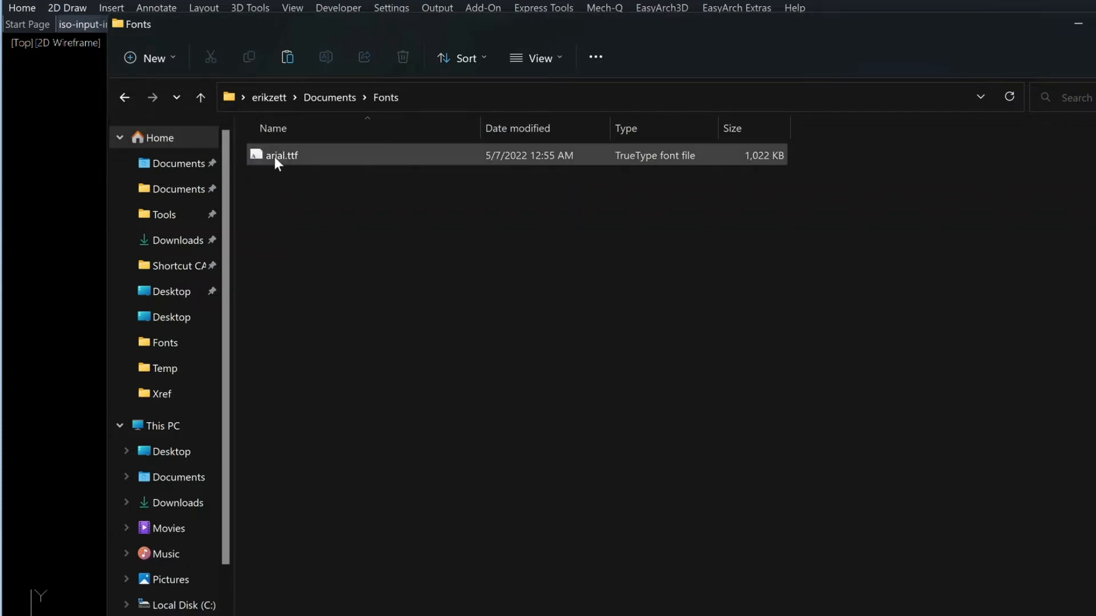
mouse_move(304, 166)
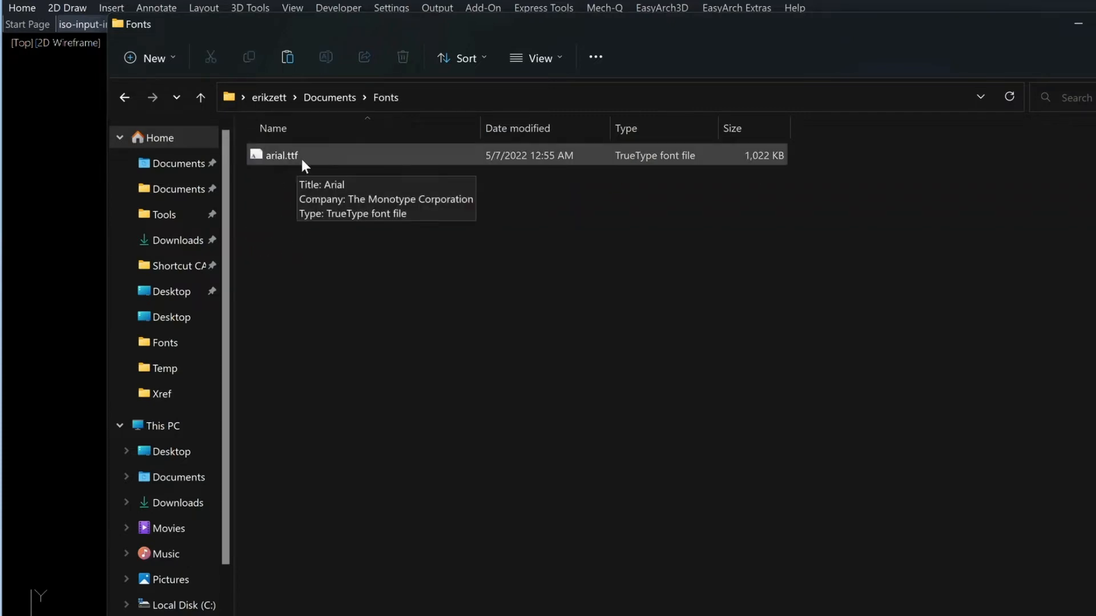
mouse_move(328, 162)
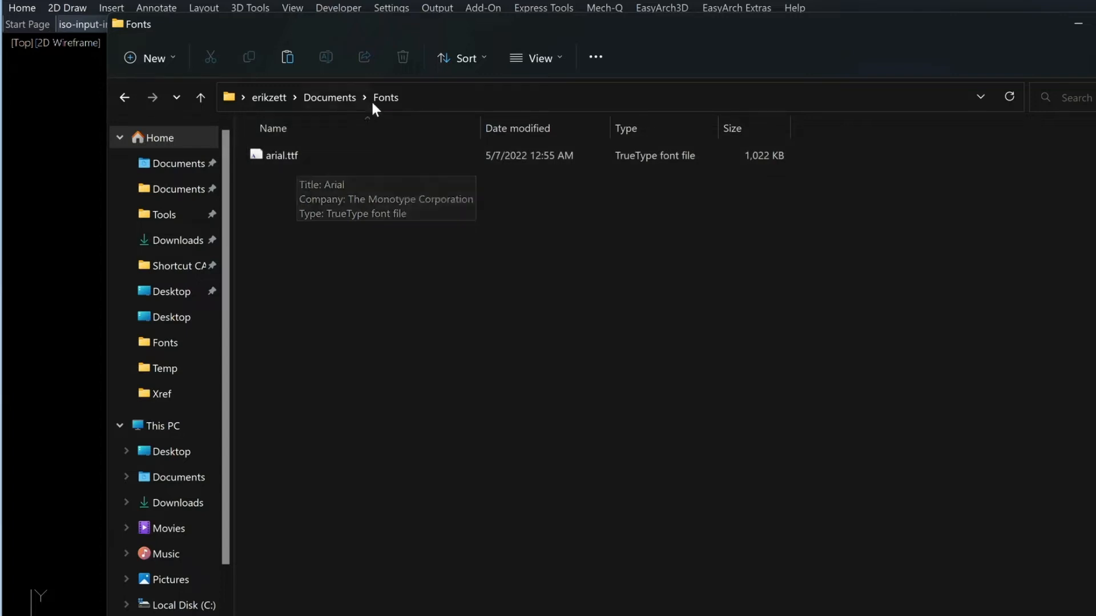
mouse_move(318, 237)
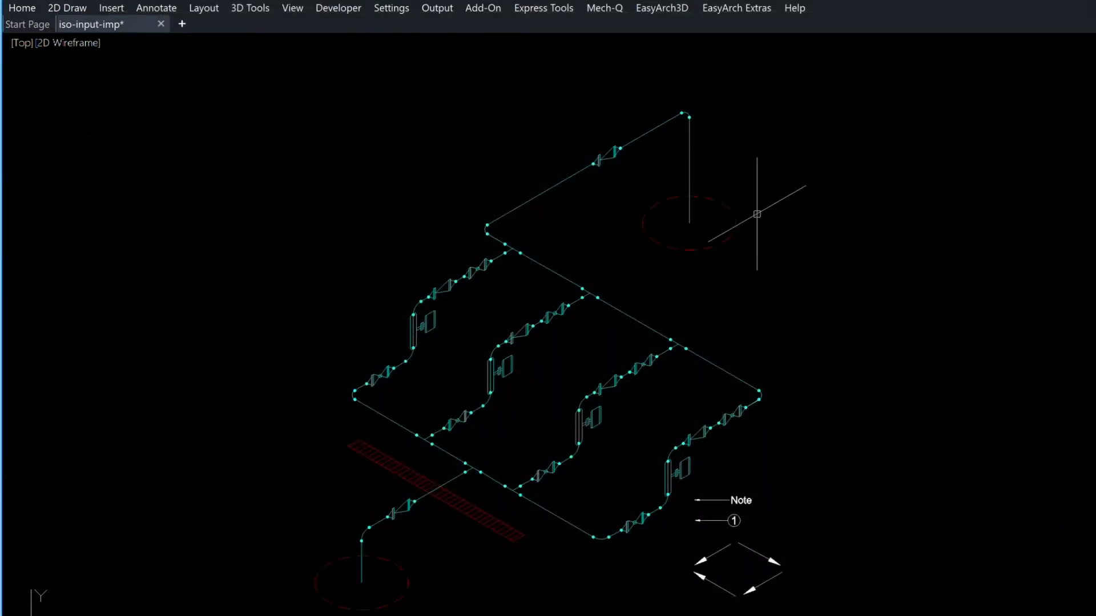
- Run MQCFG and set arial.ttf from Documents\Fonts as the Mech-Q text font file
type("MQCF")
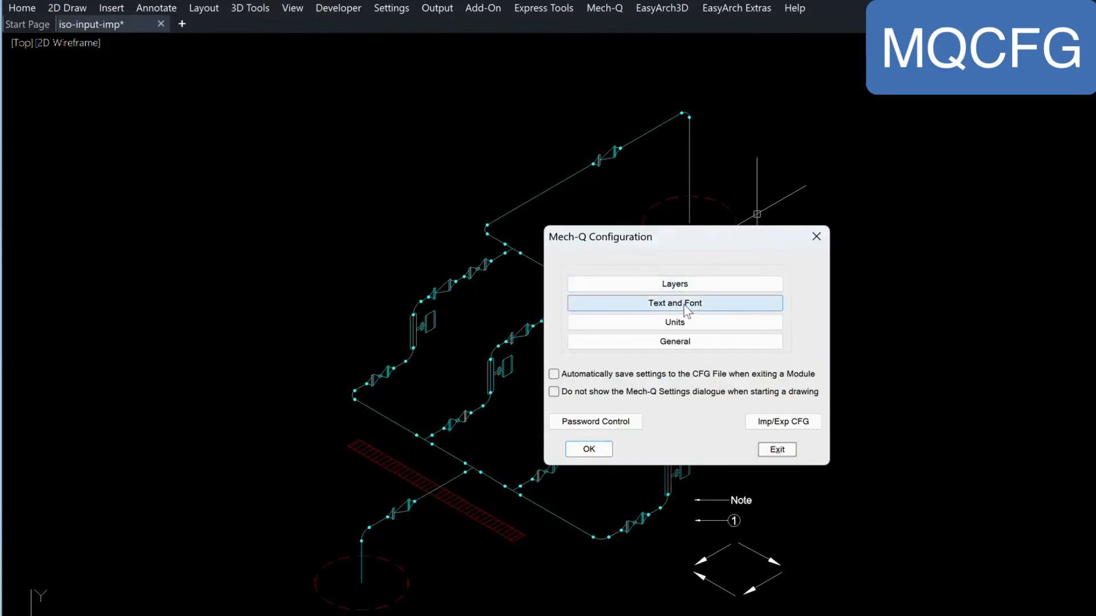
left_click(675, 303)
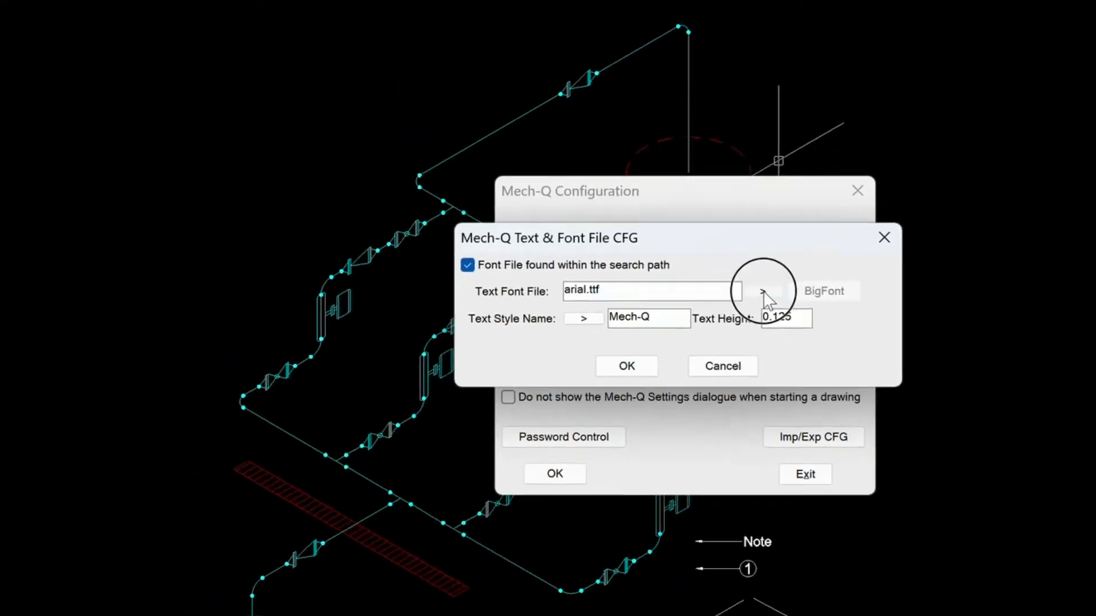
left_click(763, 291)
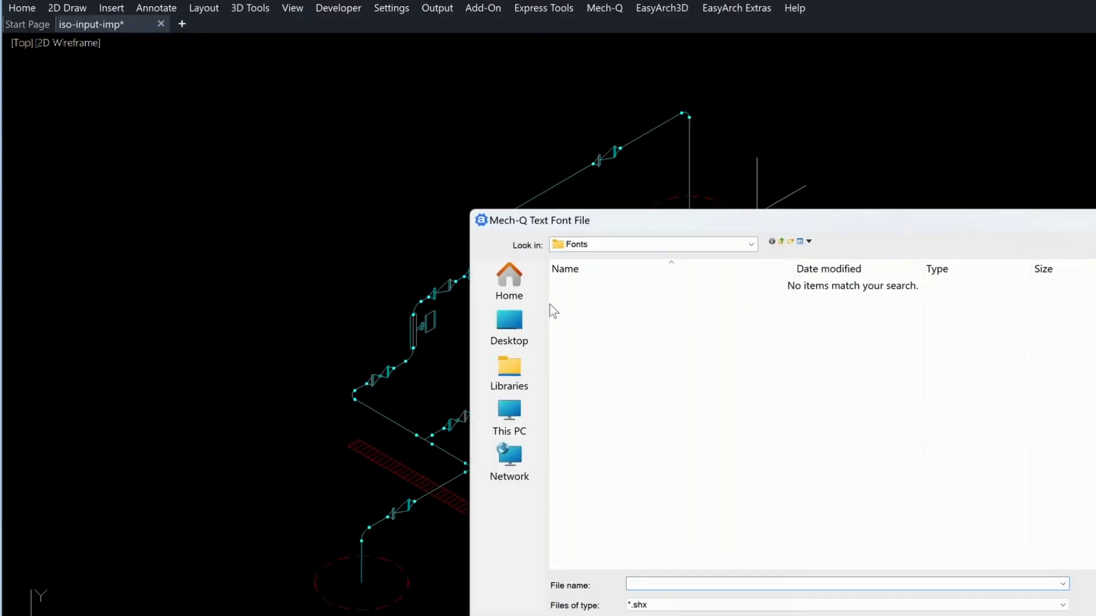
left_click(510, 280)
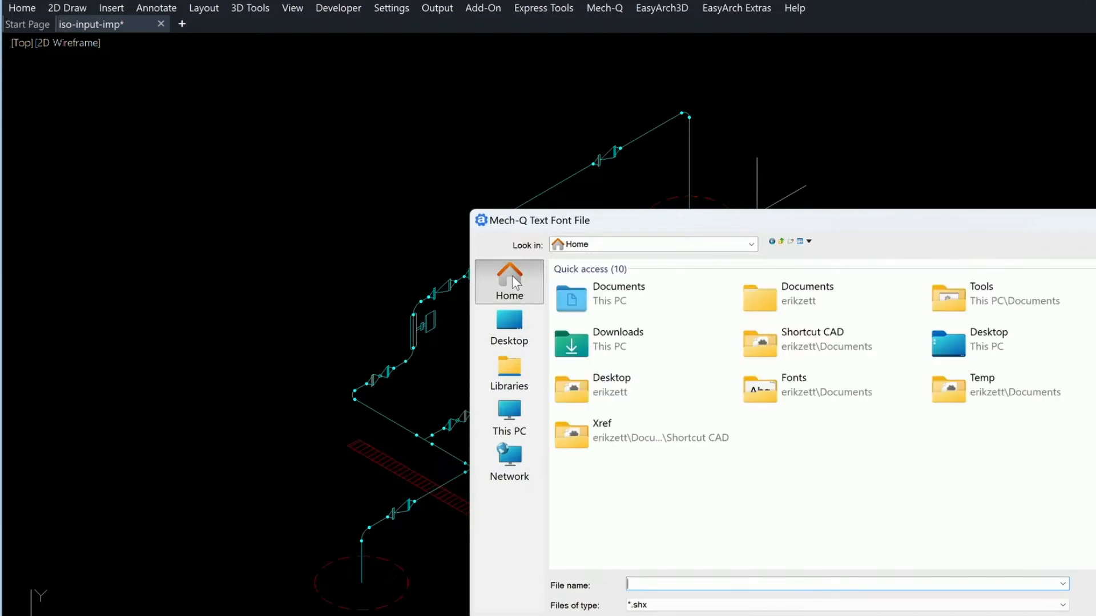
left_click(806, 293)
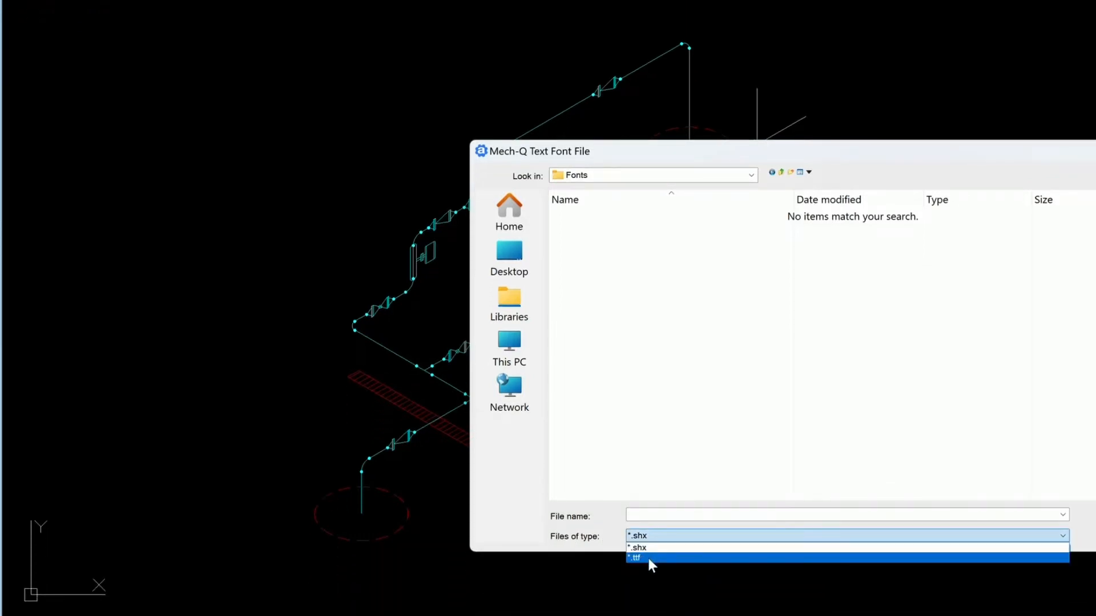
left_click(635, 557)
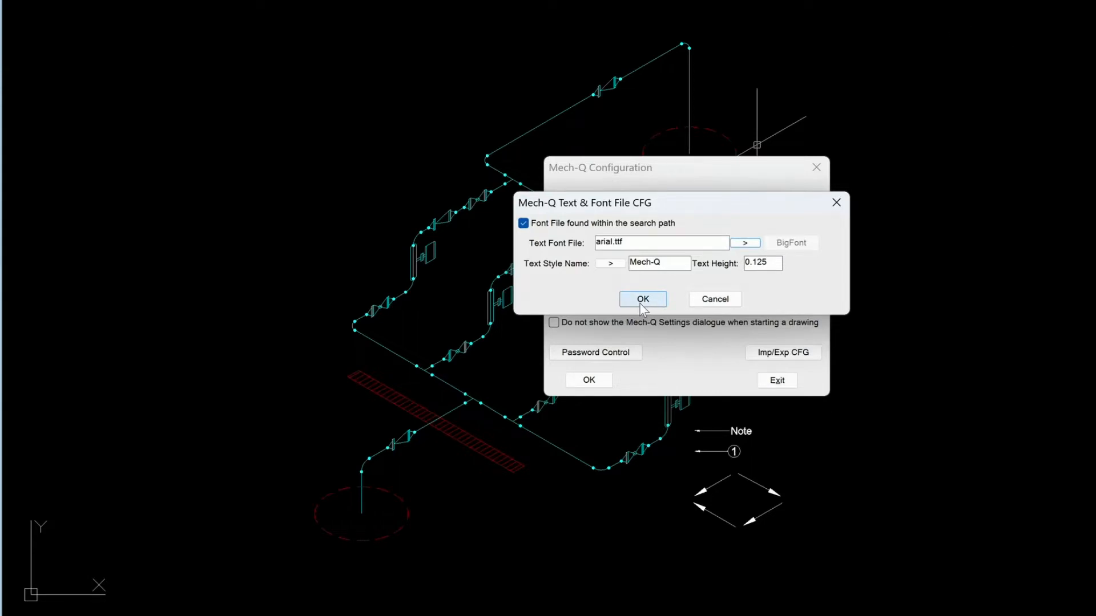
left_click(643, 299)
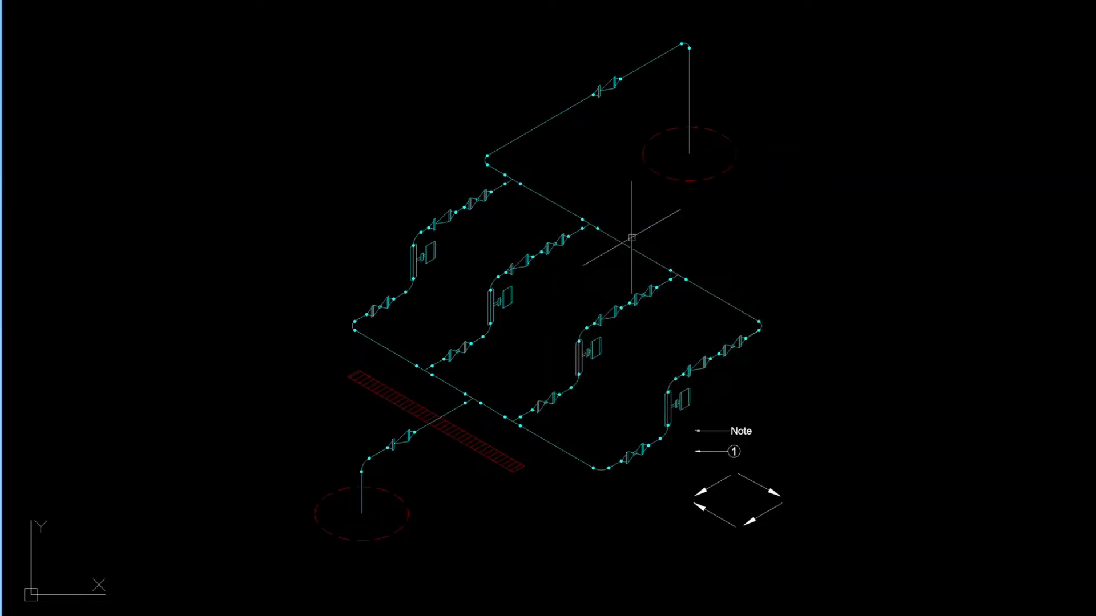
- In Options, check the Fonts support paths include Documents\Fonts and add a new entry
type("OP")
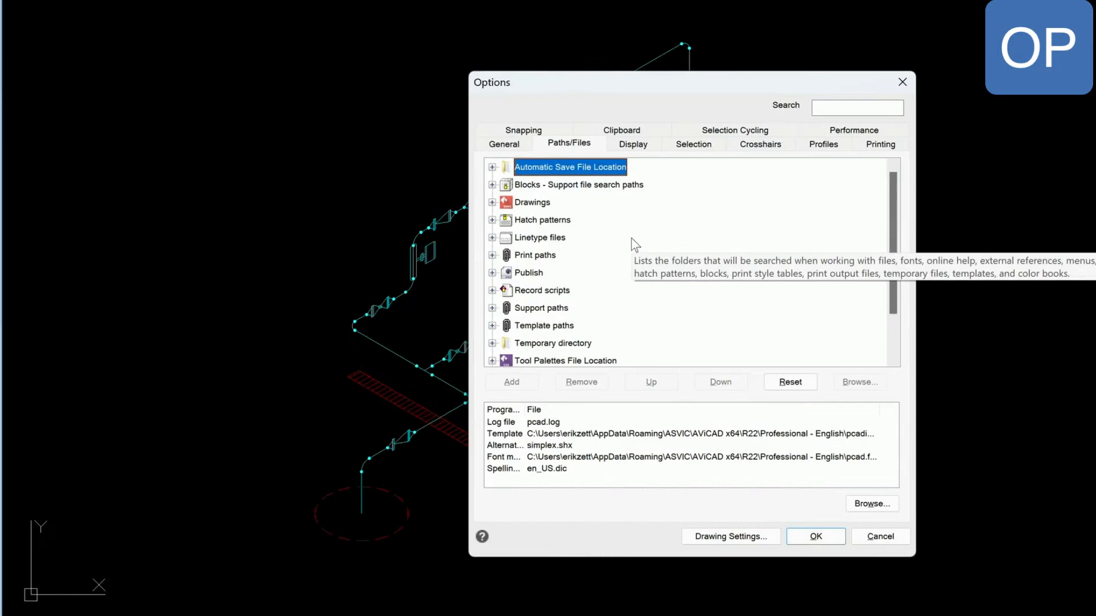
mouse_move(612, 188)
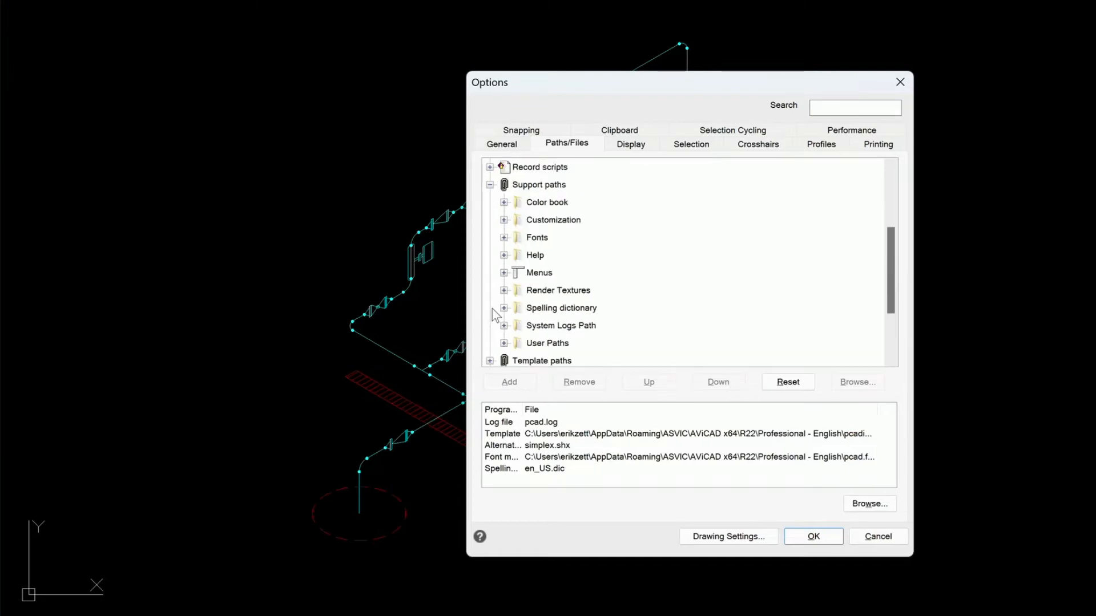
left_click(538, 238)
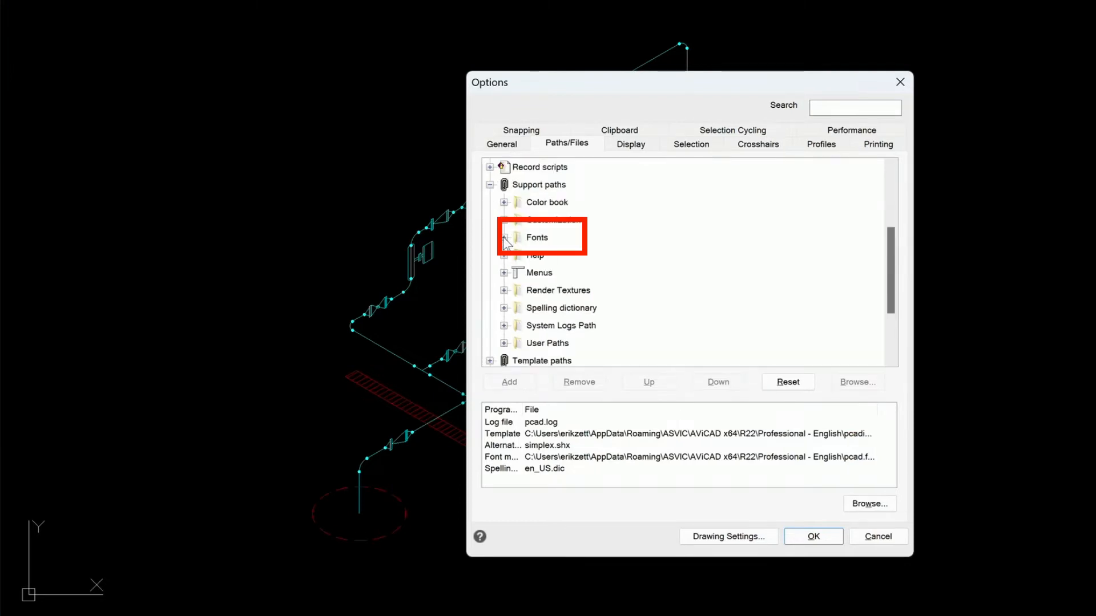
left_click(503, 237)
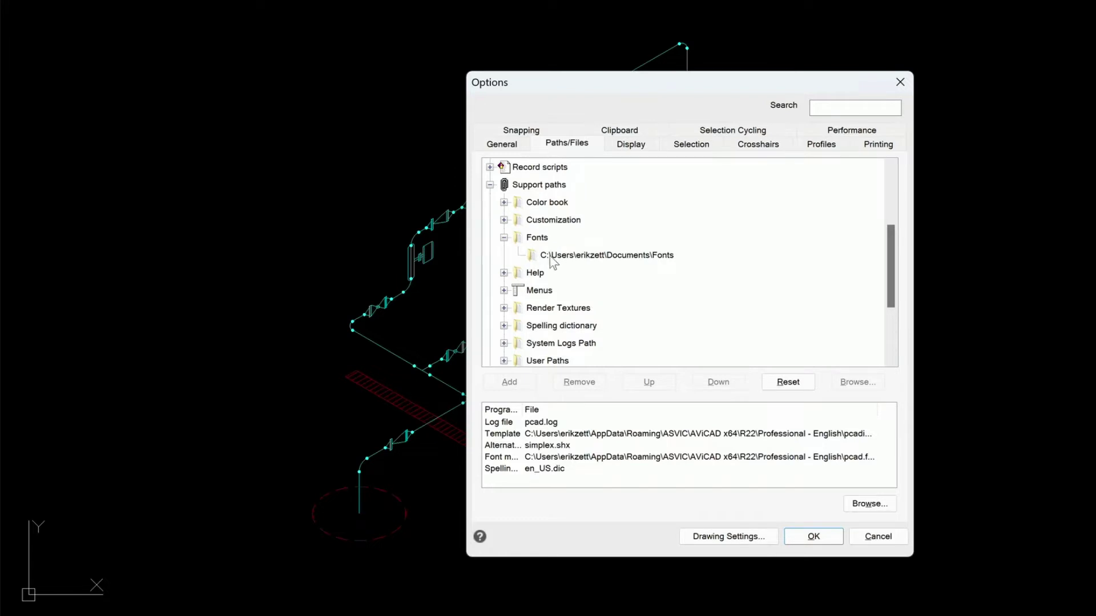
mouse_move(652, 266)
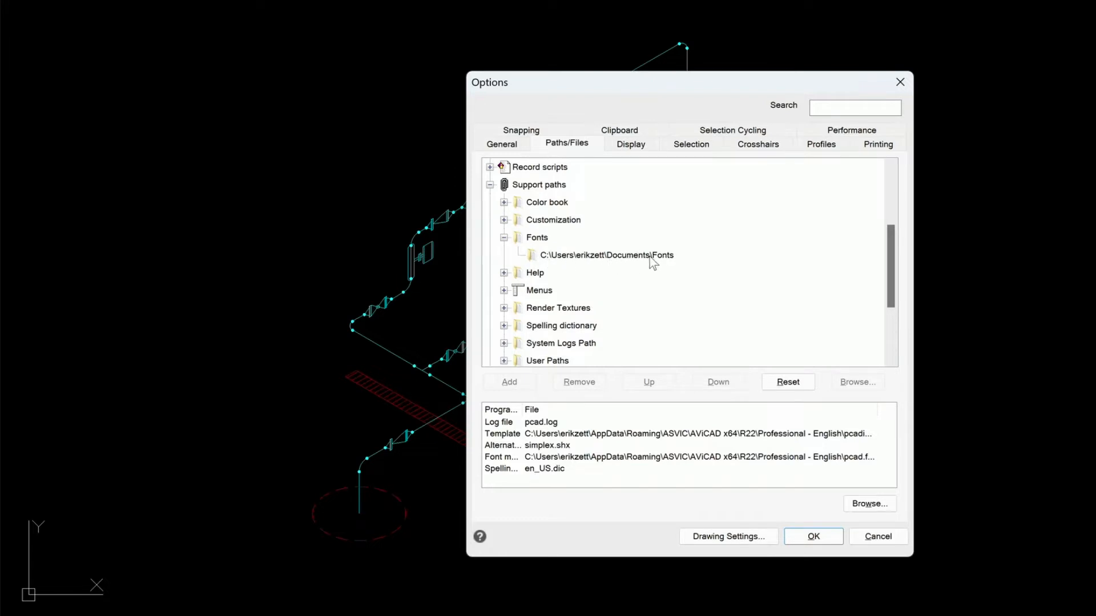
mouse_move(537, 245)
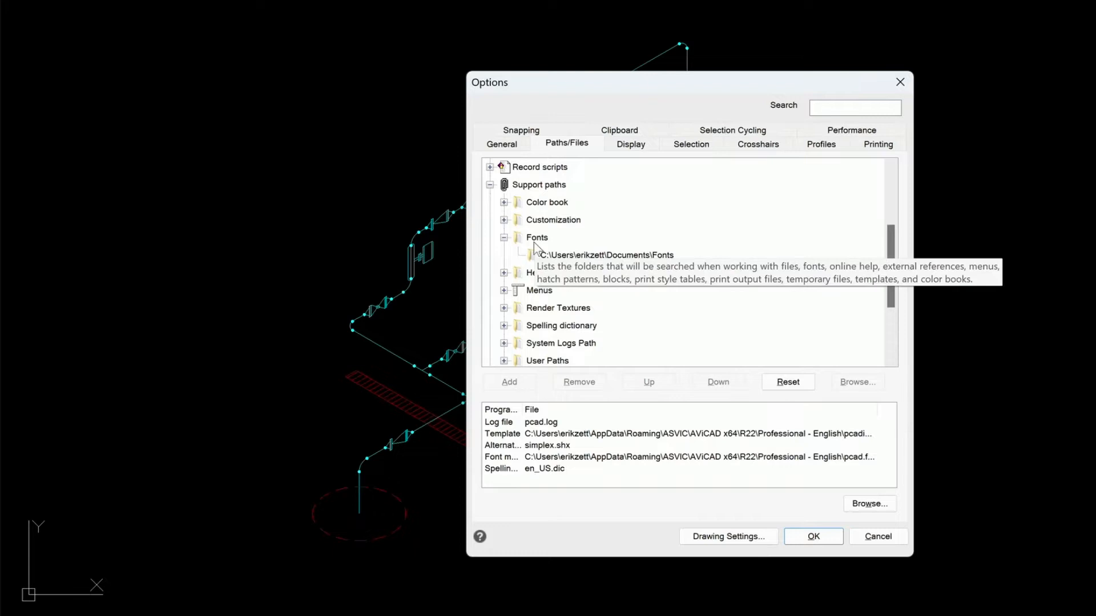
left_click(536, 238)
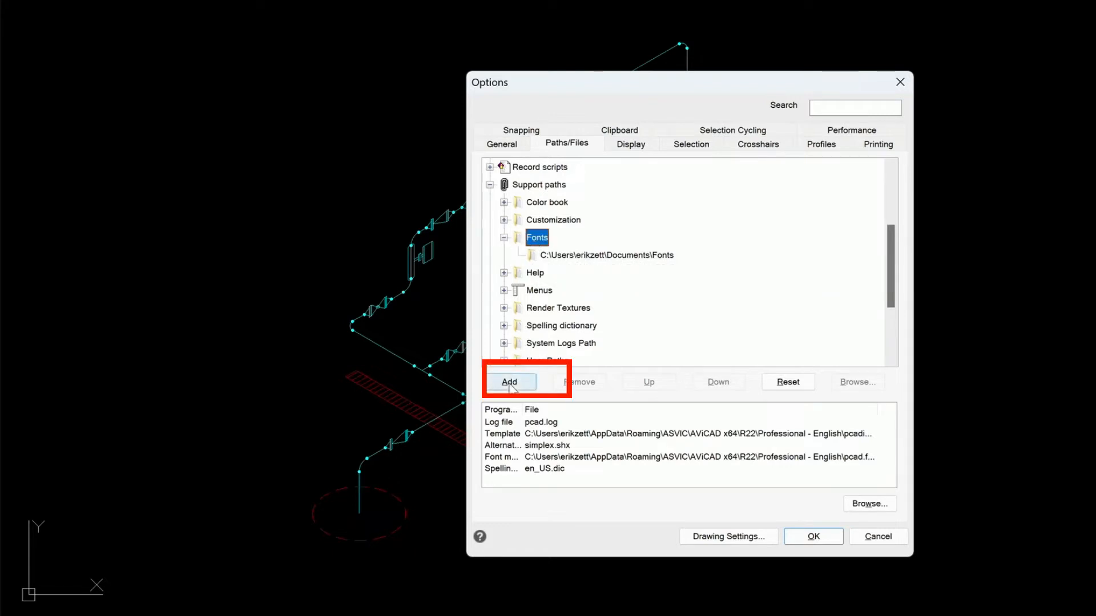
left_click(509, 382)
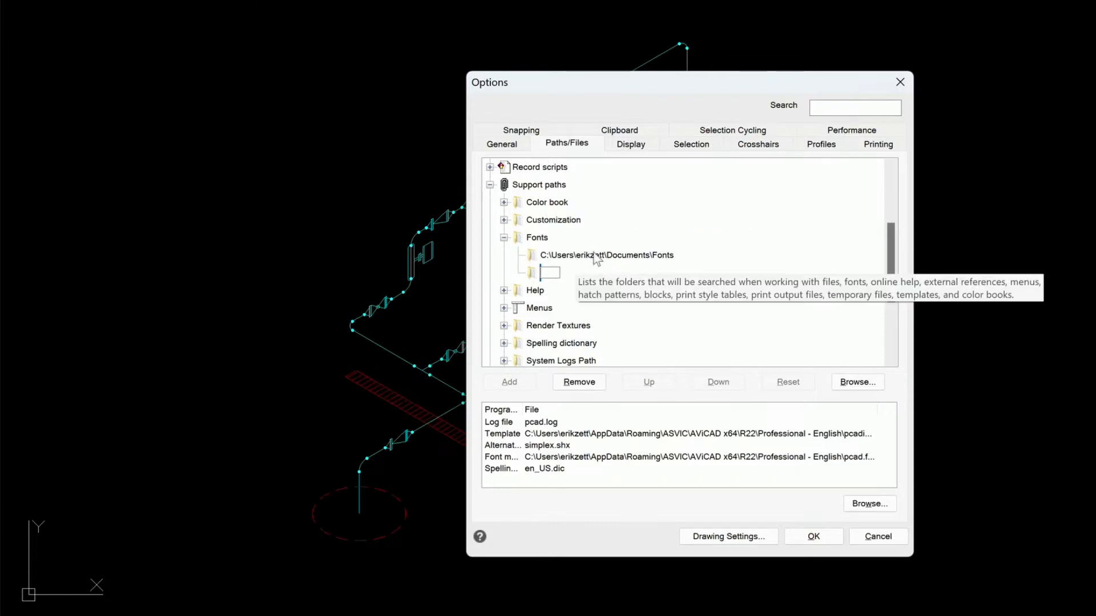
mouse_move(643, 264)
type("PIP")
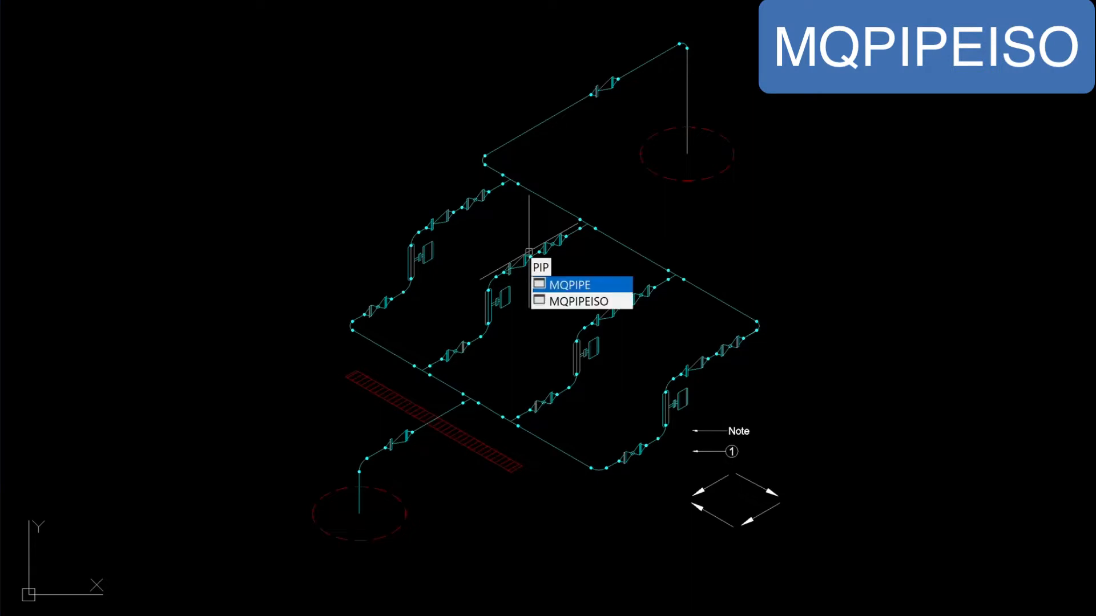
- Launch the isometric pipe utility and confirm BOM options with Add Type to Description checked
left_click(577, 302)
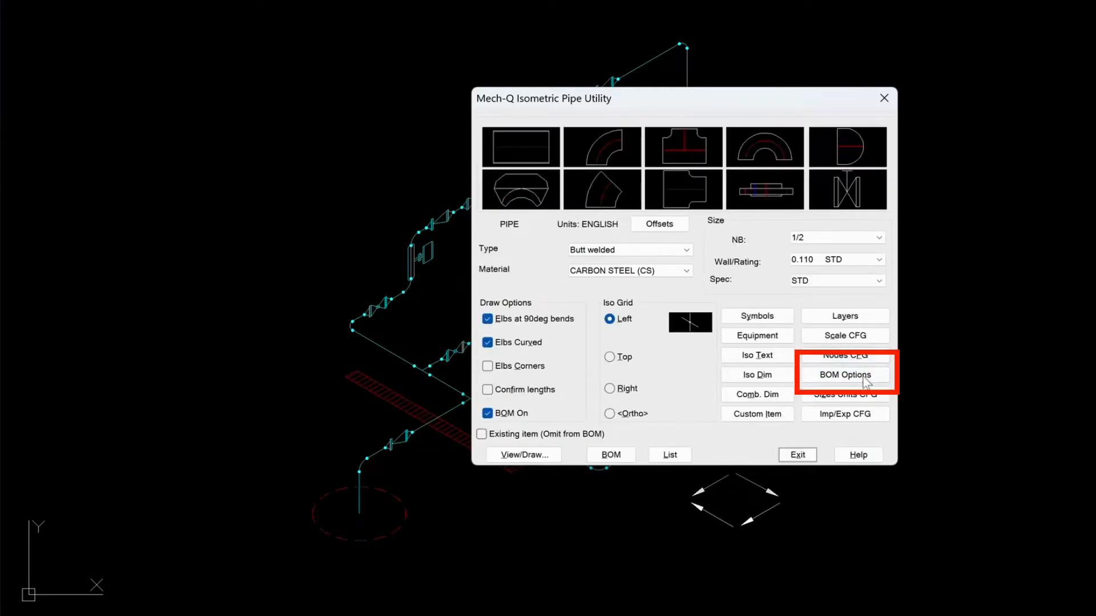
left_click(844, 375)
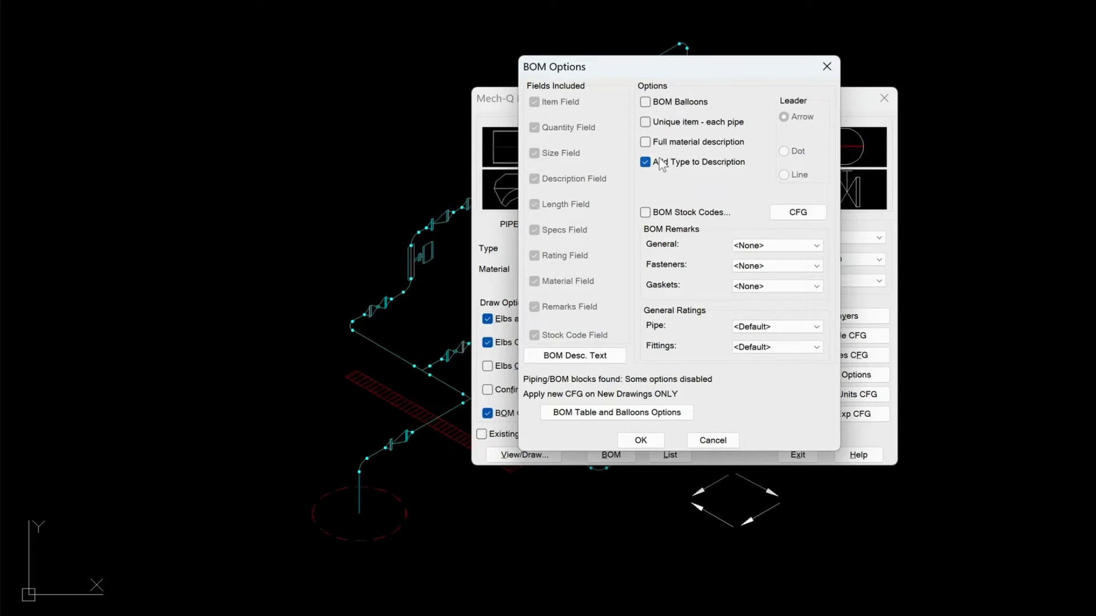
mouse_move(722, 175)
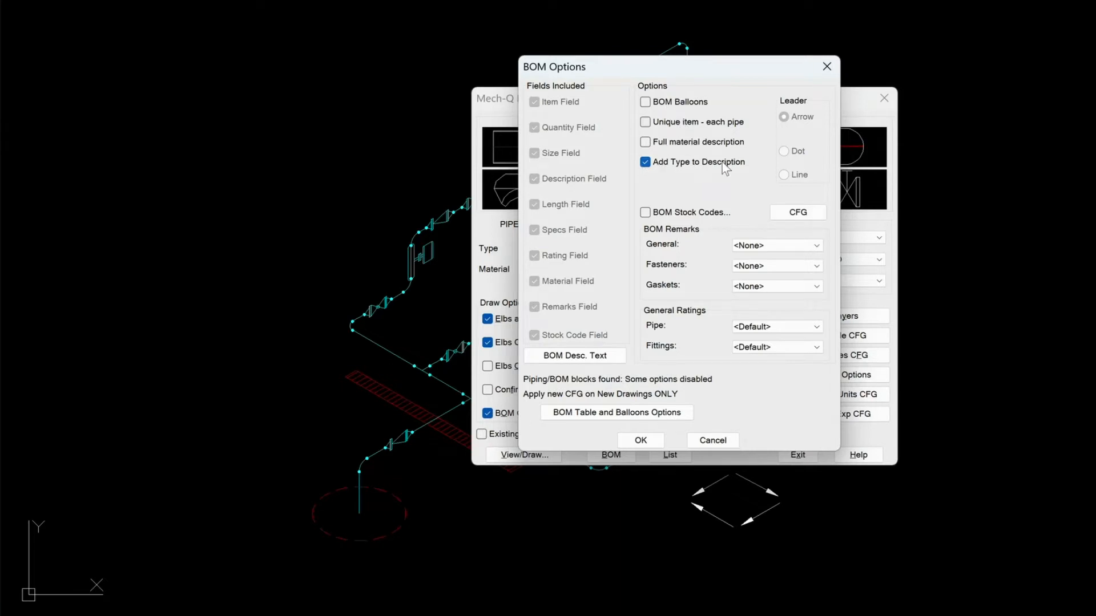
left_click(641, 440)
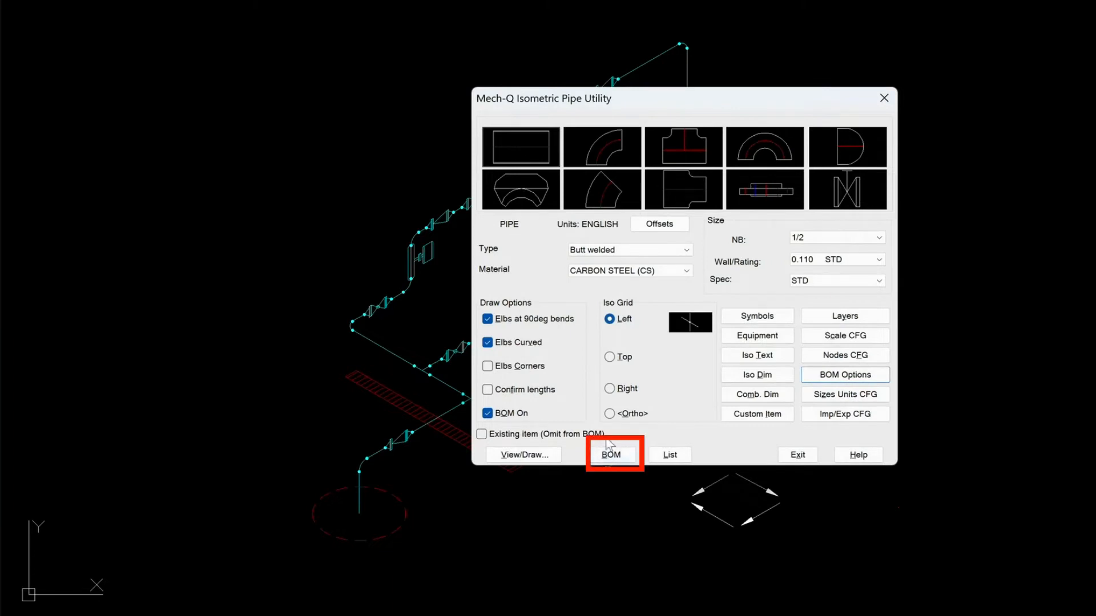
- Create a downward-building BOM table with material, remark and code columns
left_click(612, 455)
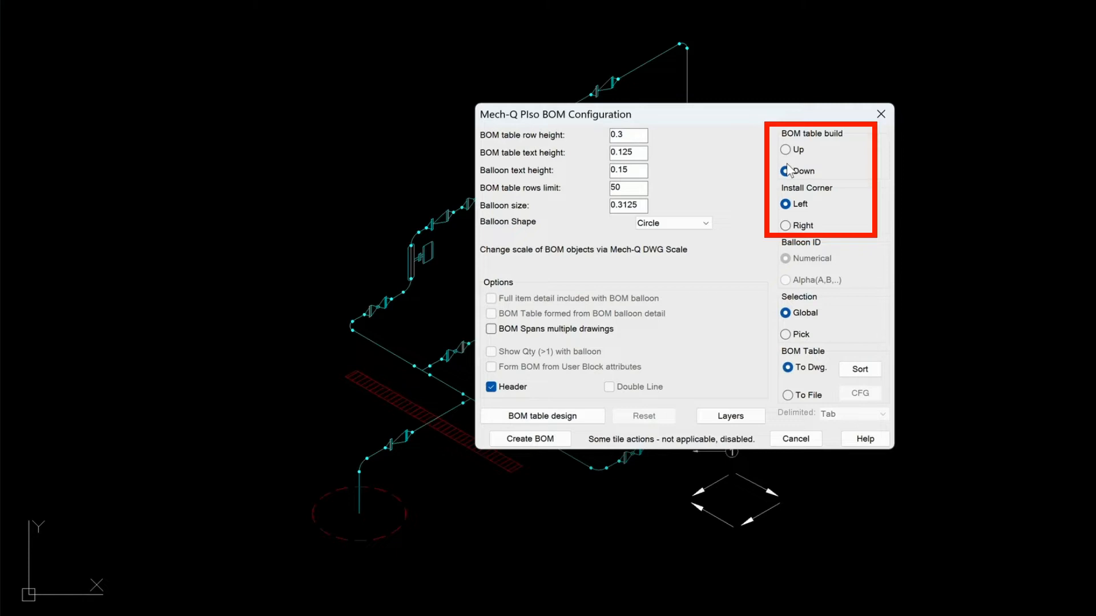
left_click(785, 171)
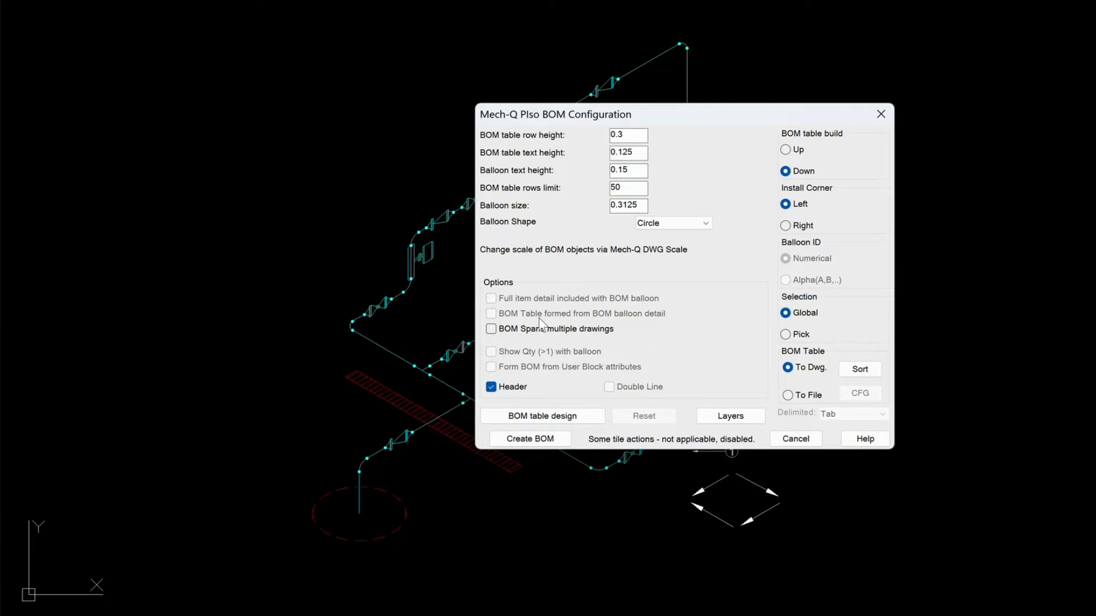
left_click(530, 438)
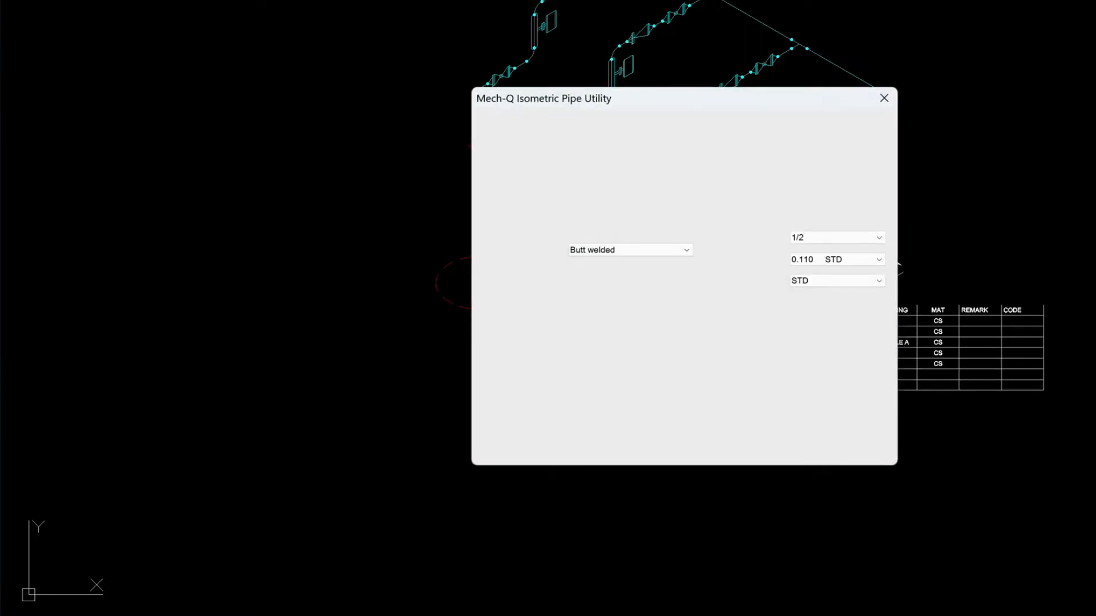
- Close the pipe utility to reveal the BOM of elbows, tees, flanges, valves and bolts
left_click(884, 98)
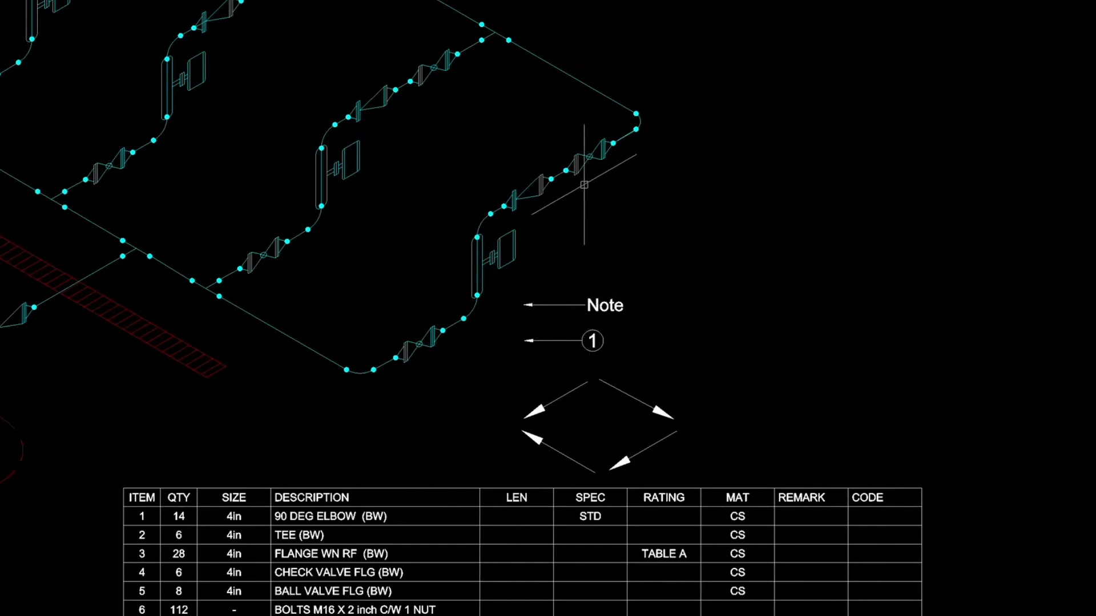
mouse_move(648, 339)
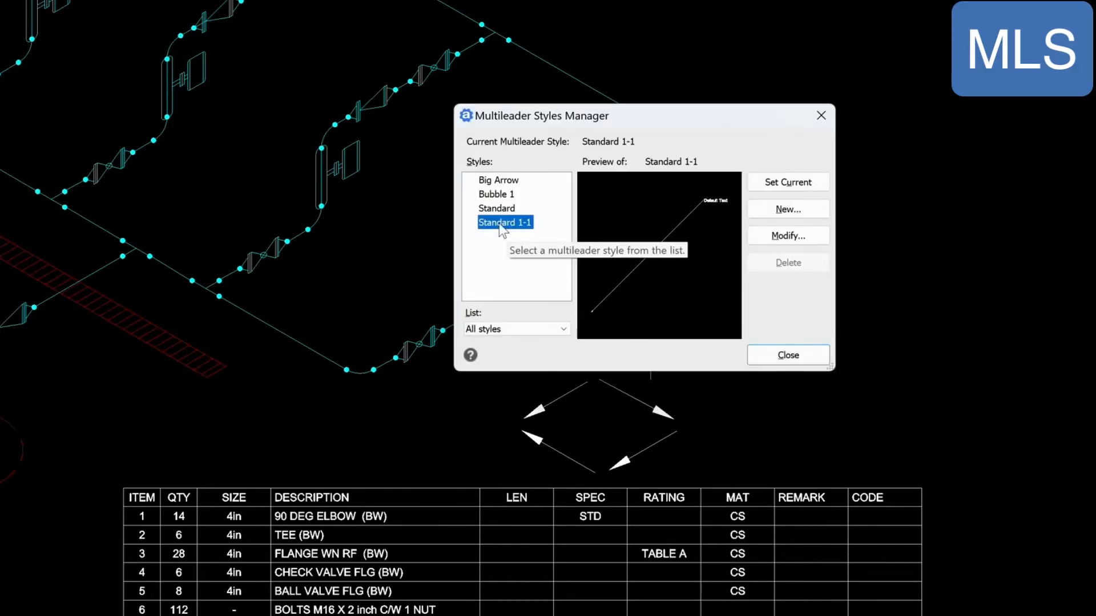
- Select Bubble 1 in the multileader styles, set it current and close
left_click(496, 194)
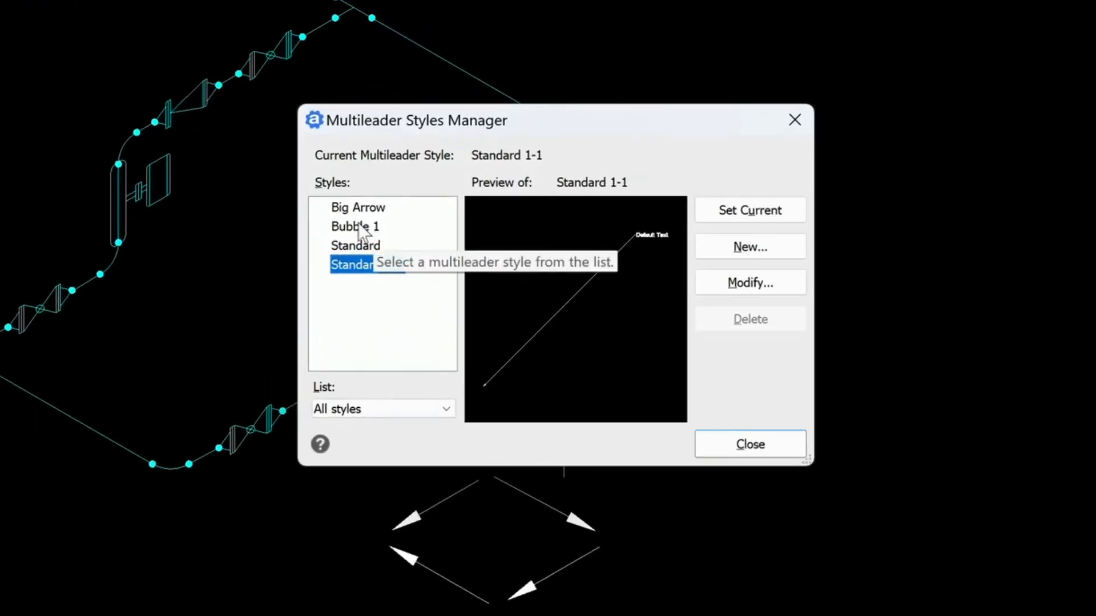
left_click(356, 226)
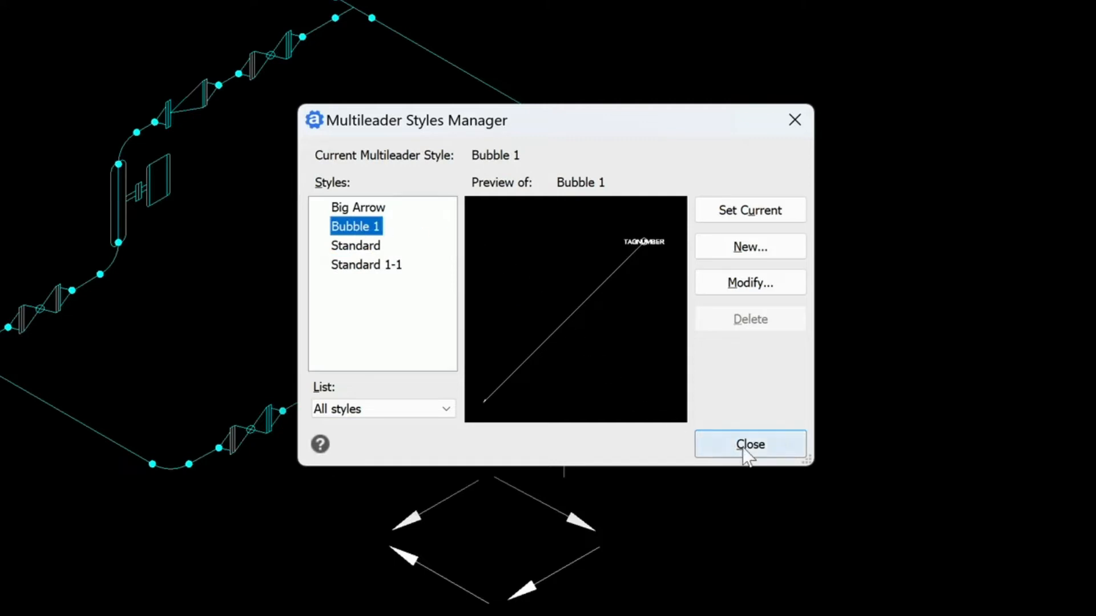
left_click(750, 444)
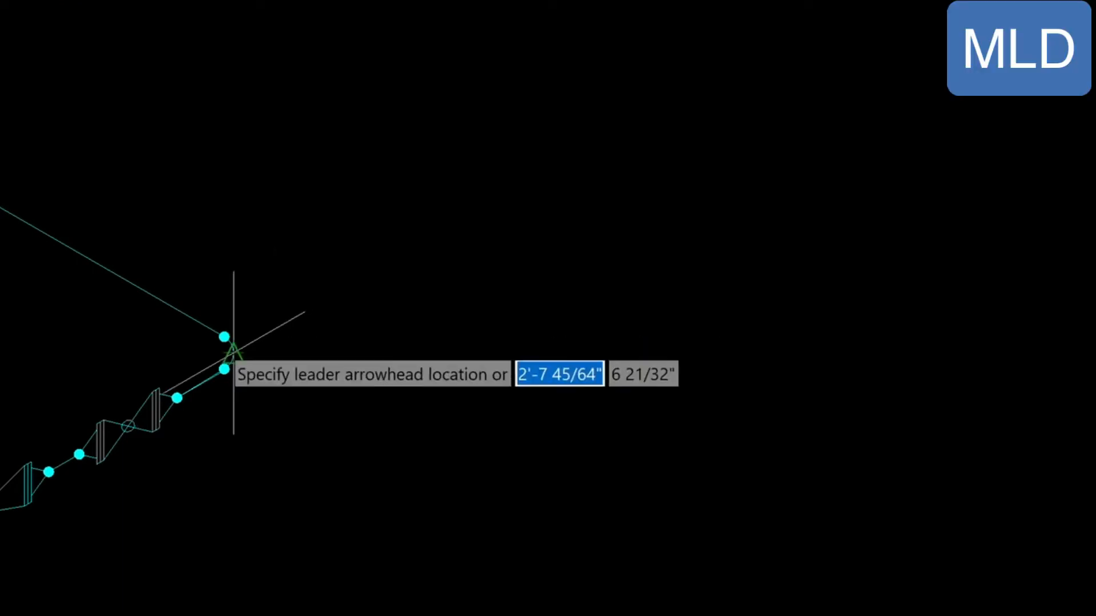
- Place a numbered bubble callout's arrowhead on a pipe fitting
left_click(224, 339)
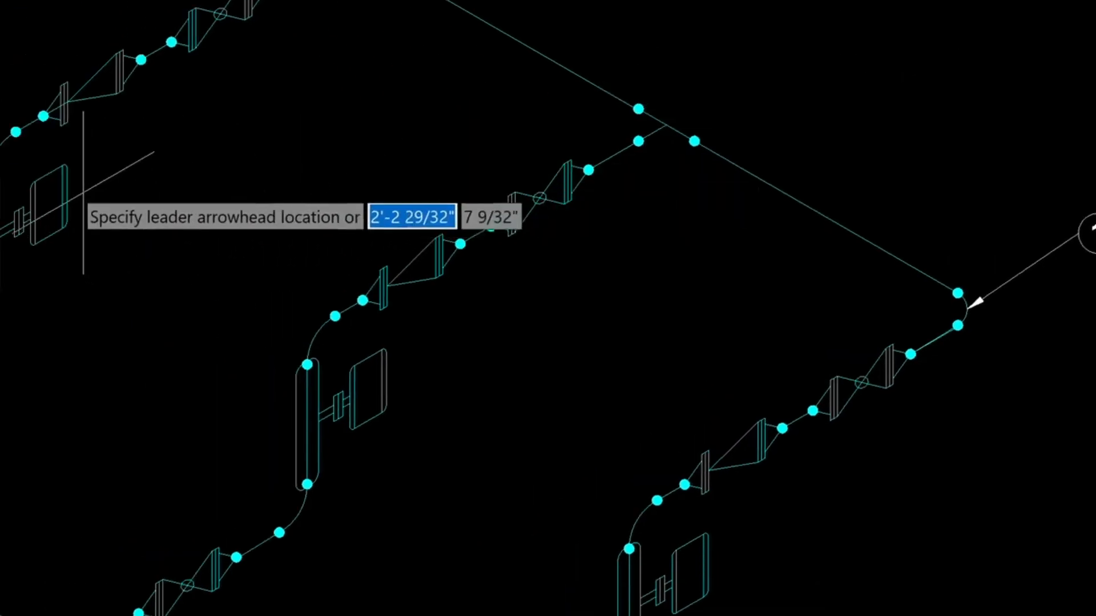
mouse_move(66, 199)
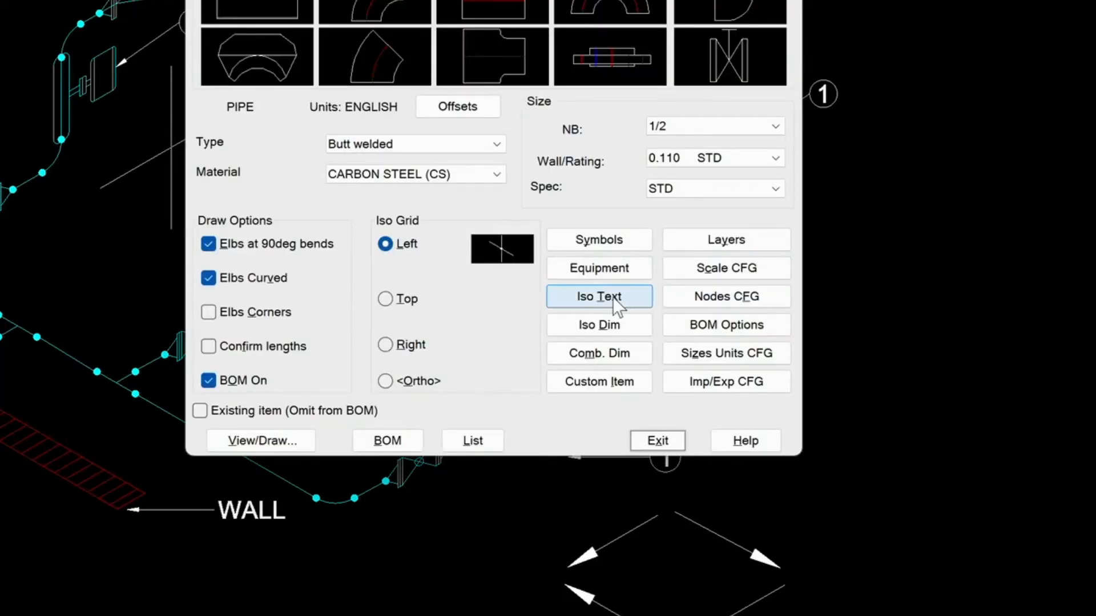
- Place isometric text reading WALL beside the hatched wall
left_click(658, 441)
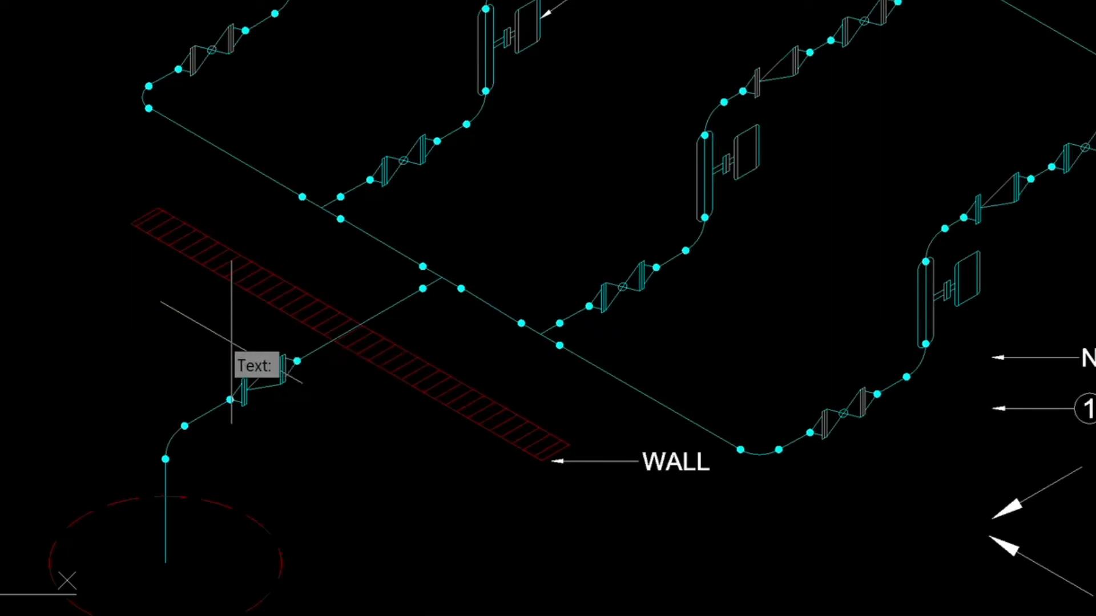
type("WA")
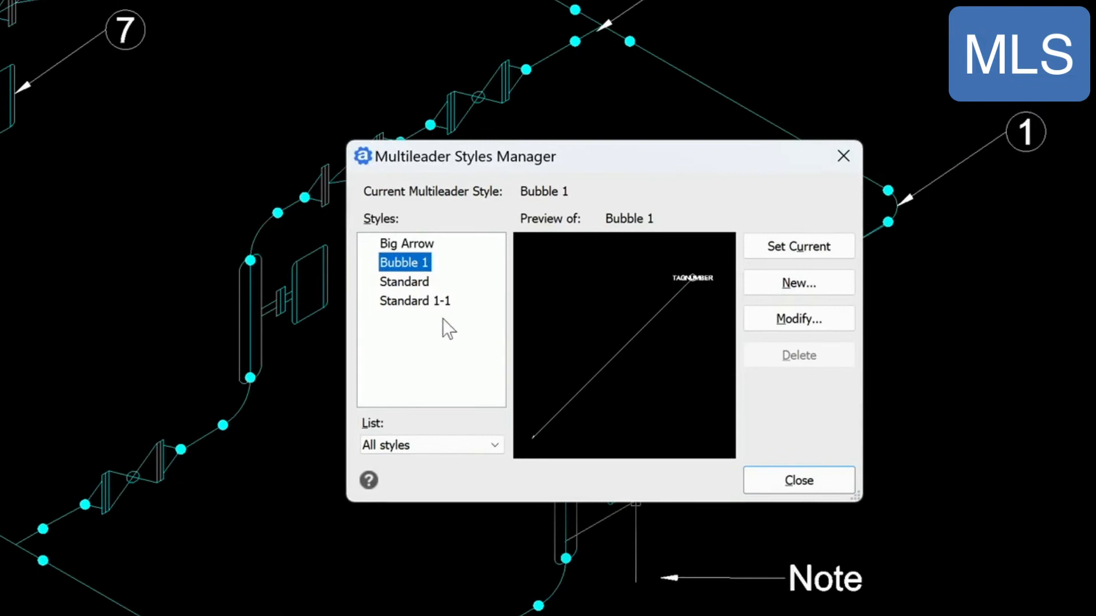
- With a plain arrow style, draw a leader at the pipe's wall crossing, then start another
left_click(415, 301)
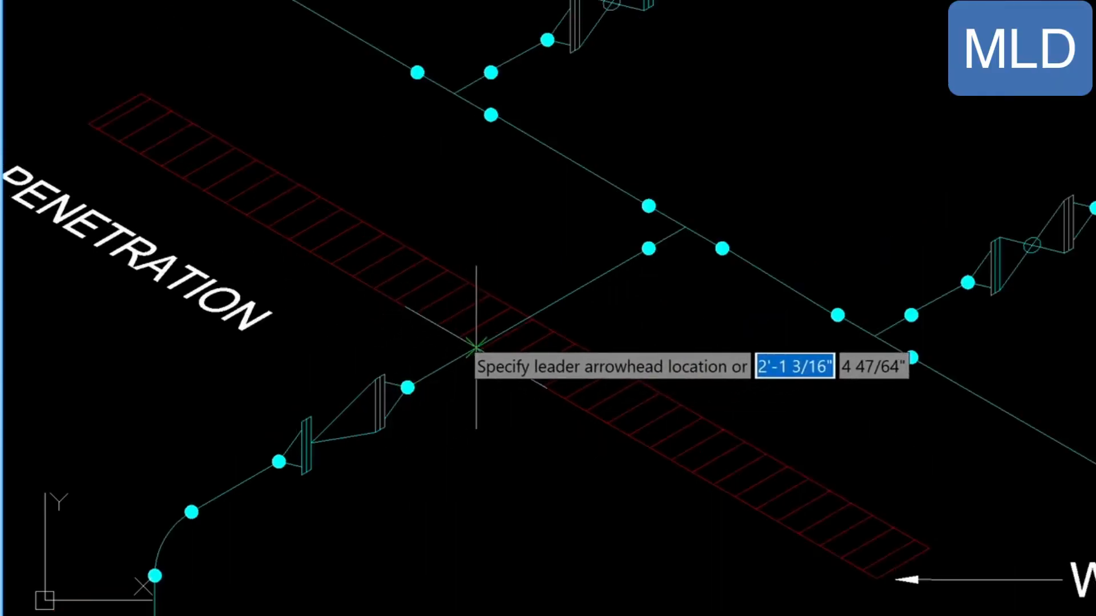
left_click(475, 353)
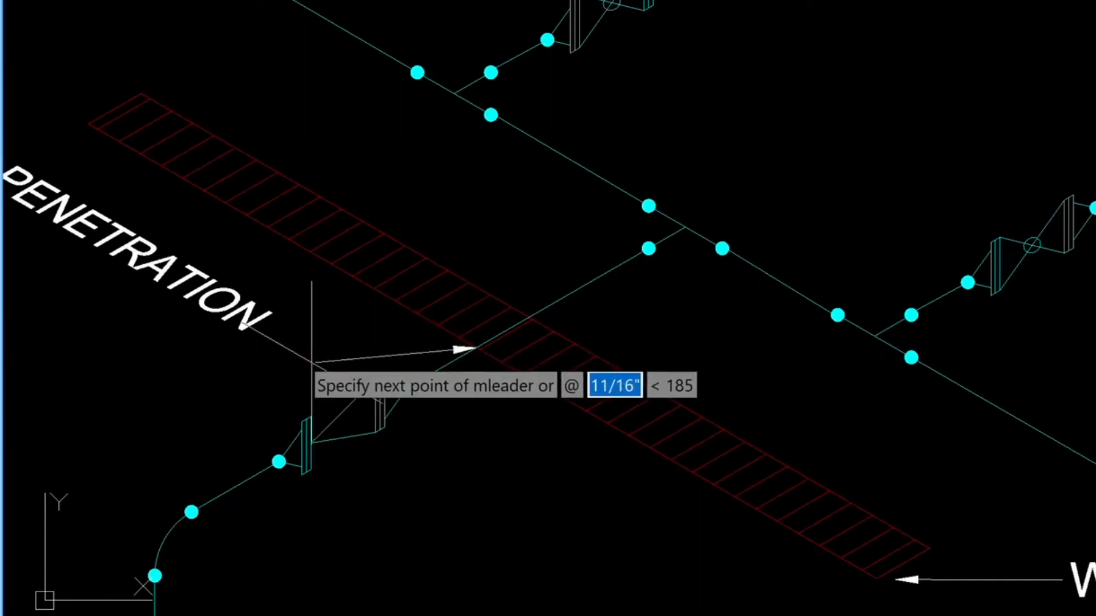
key("Escape")
type("WELL")
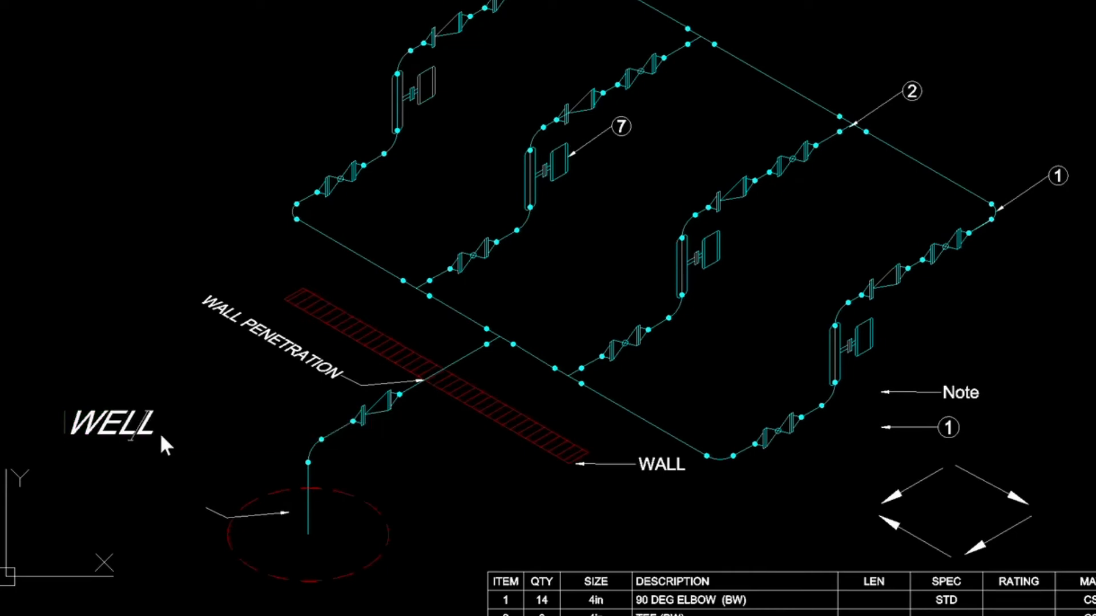
left_click(112, 429)
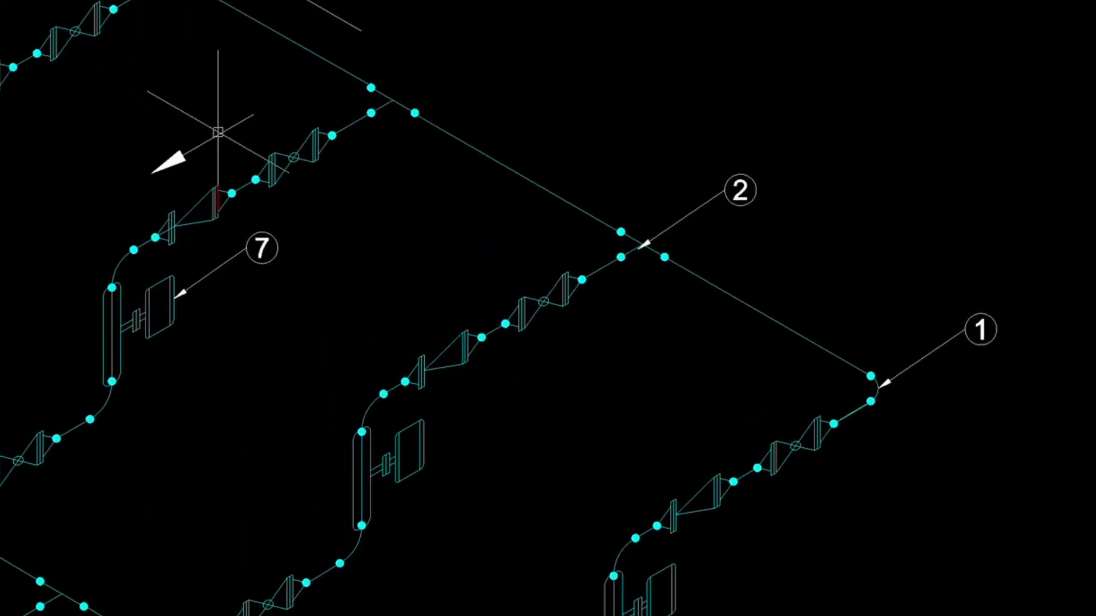
- Finish placing a flow arrowhead on the header pipe
key("F5")
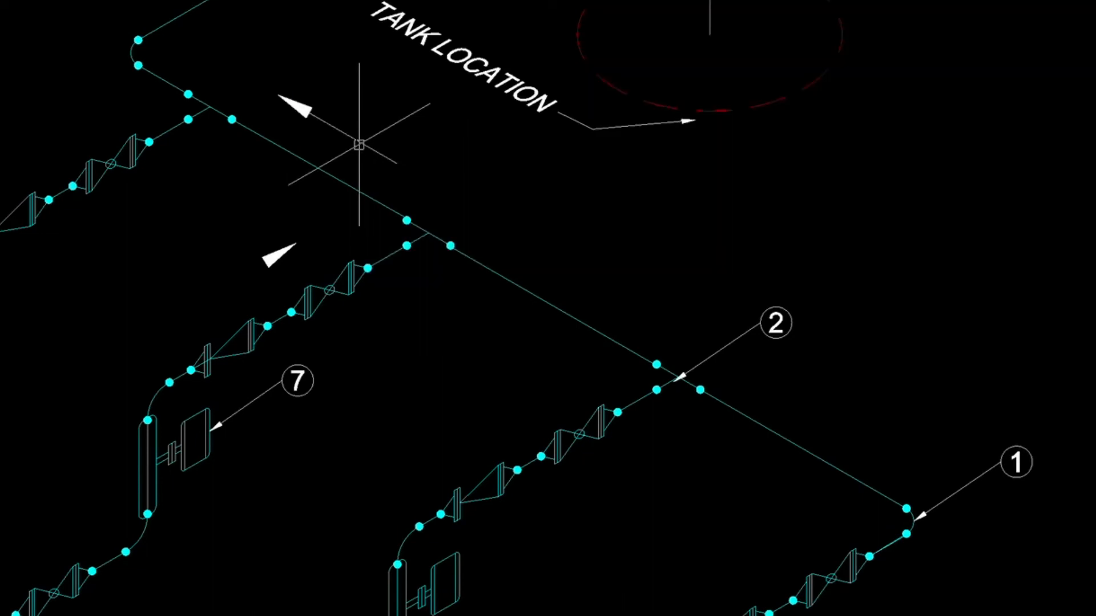
mouse_move(272, 279)
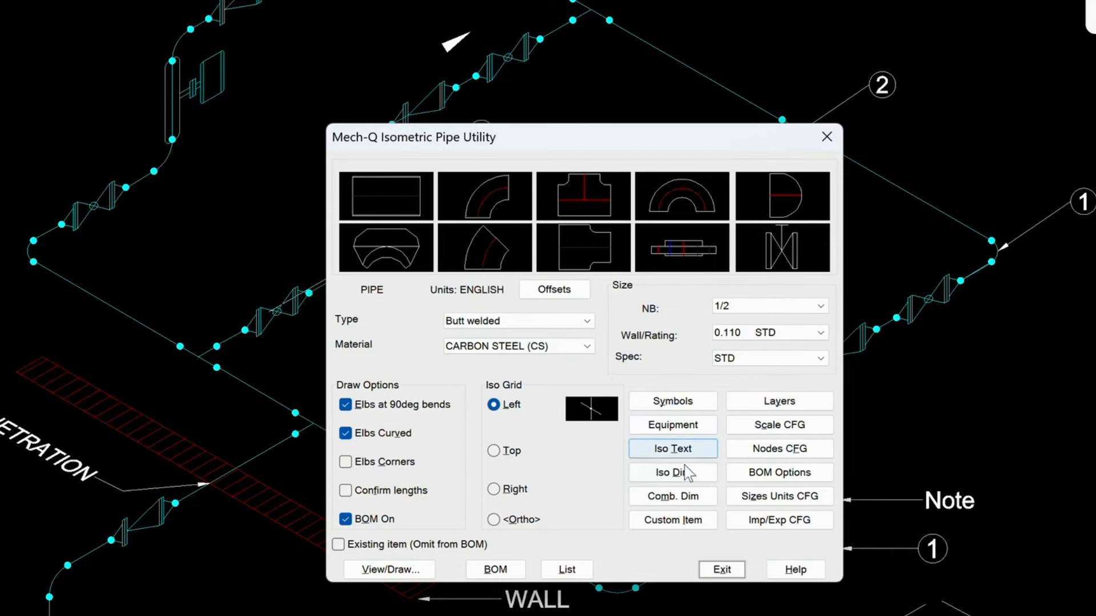
- Place a 3'-6" iso dimension from the elbow endpoint, then close the Isometric Pipe Utility
left_click(672, 473)
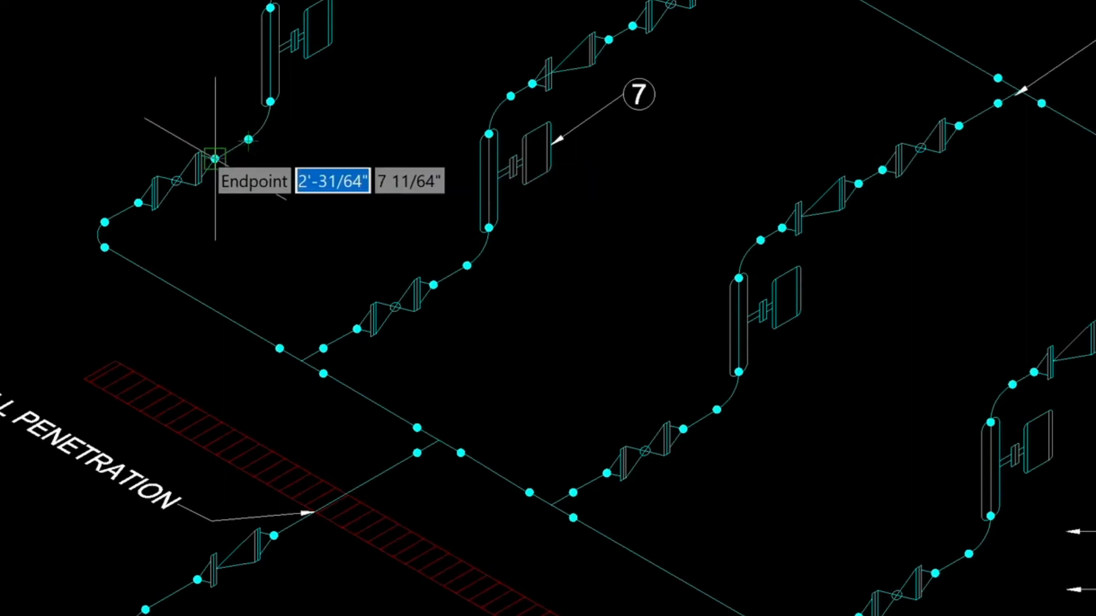
left_click(215, 155)
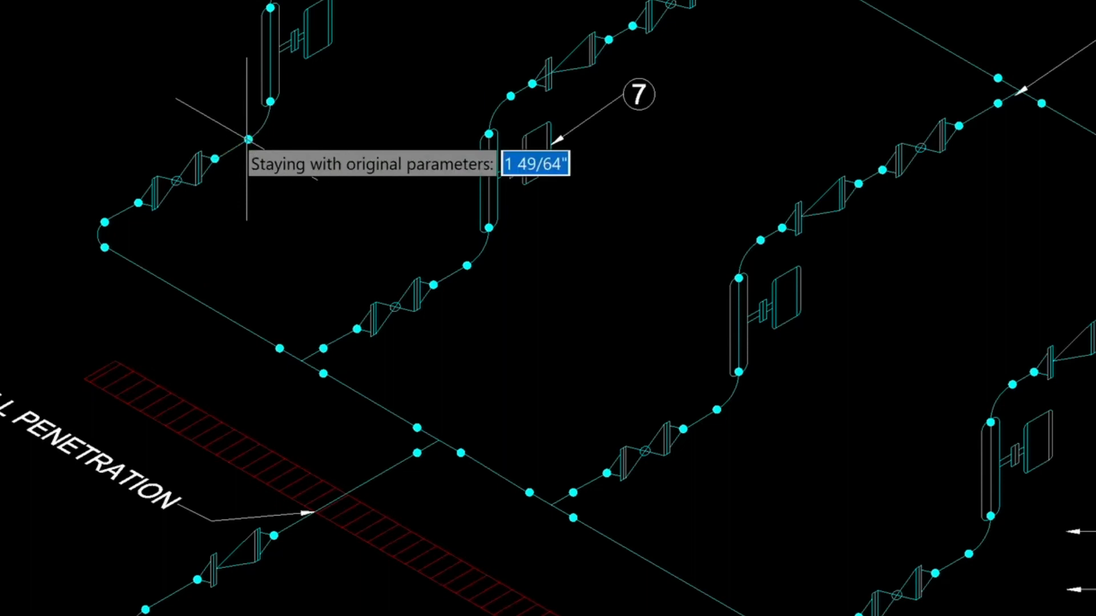
type("3'")
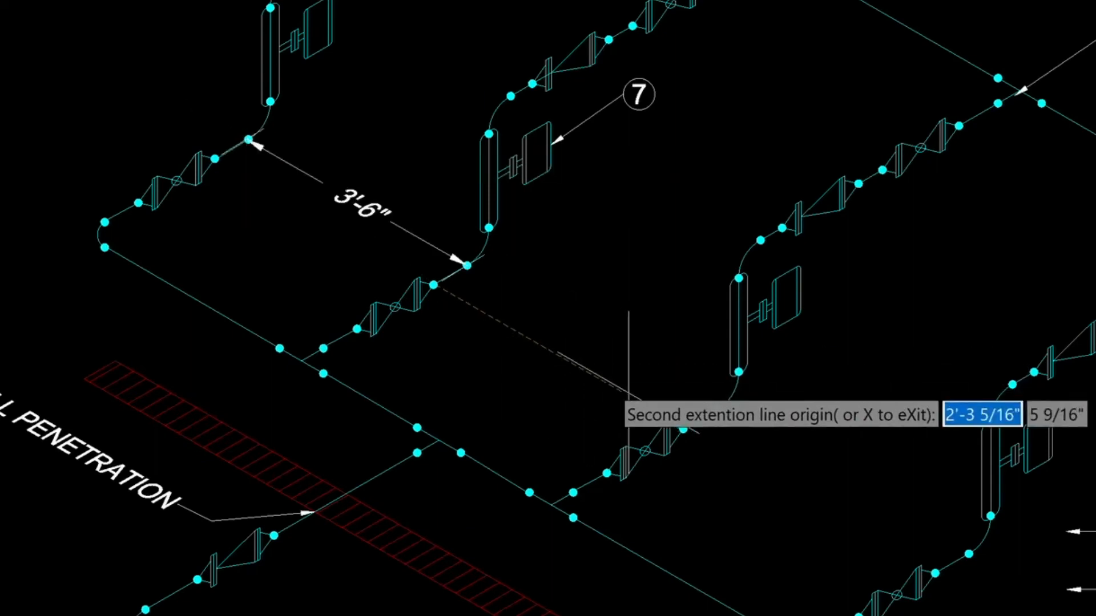
mouse_move(681, 432)
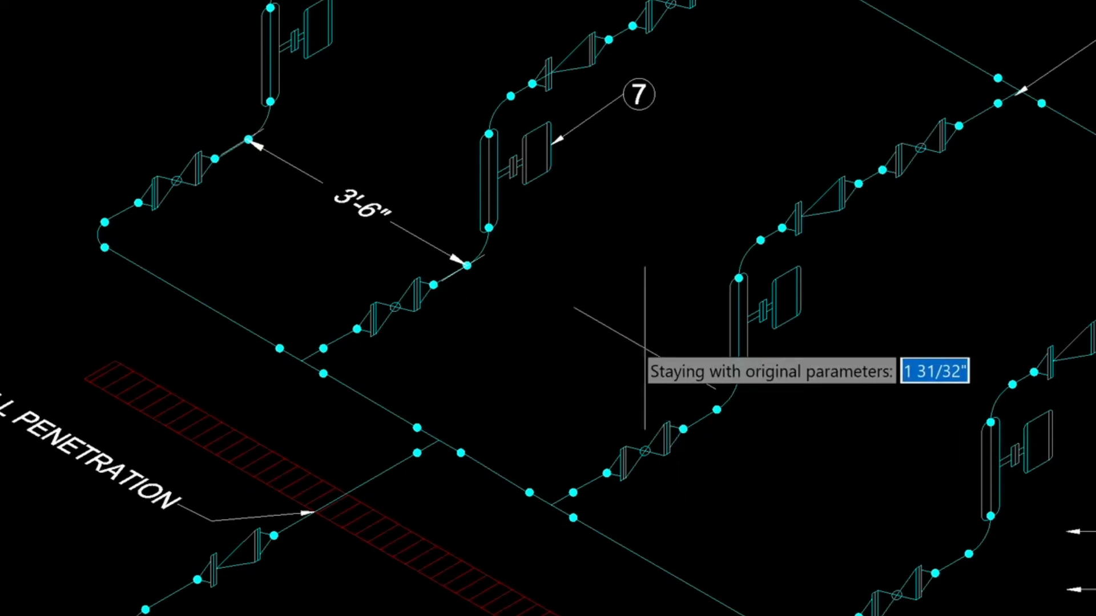
type("3'-")
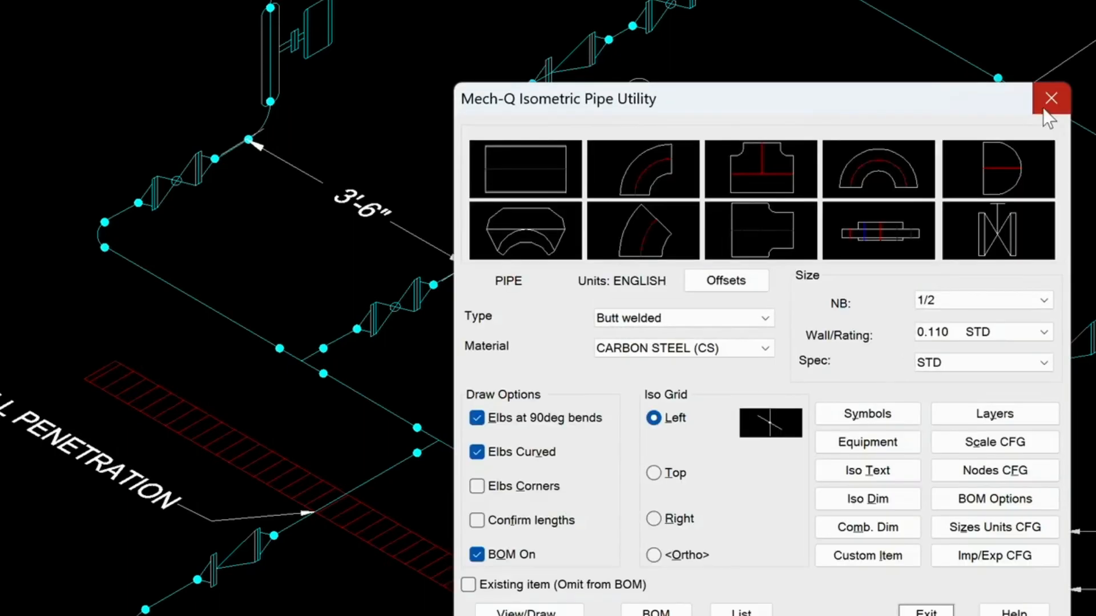
left_click(1052, 97)
type("PLO")
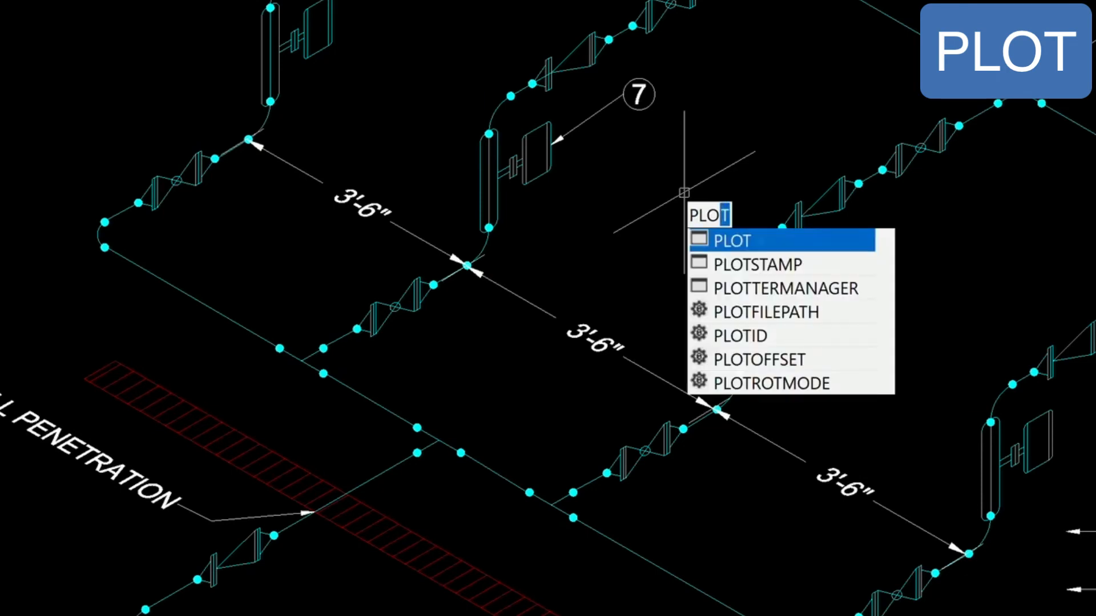
- Configure the print for a window area with the Monochrome.ctb print style table
left_click(733, 240)
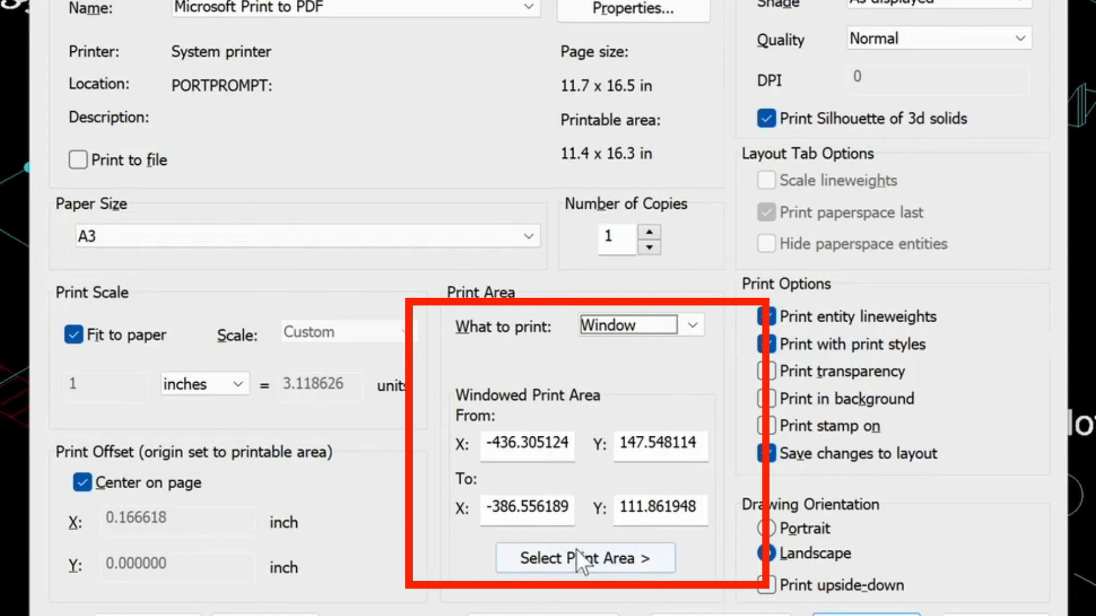
left_click(610, 571)
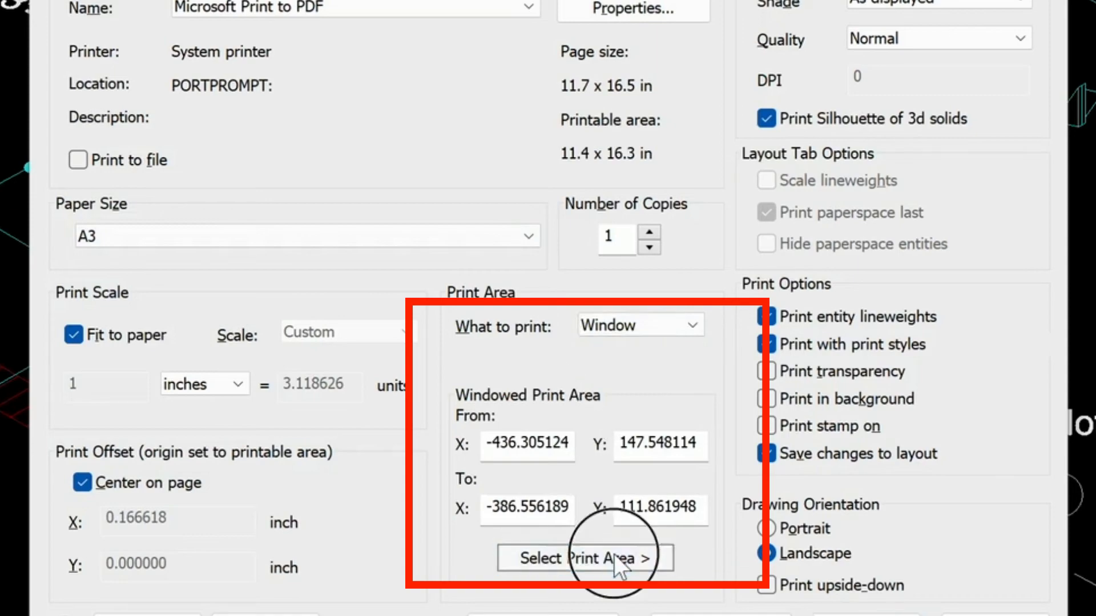
left_click(591, 558)
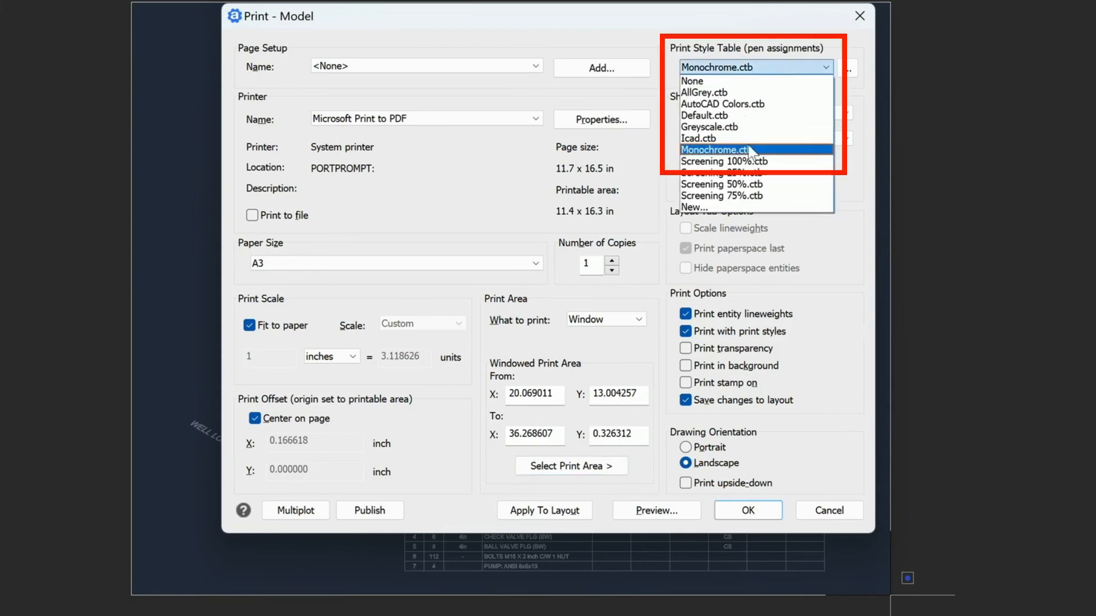
left_click(720, 150)
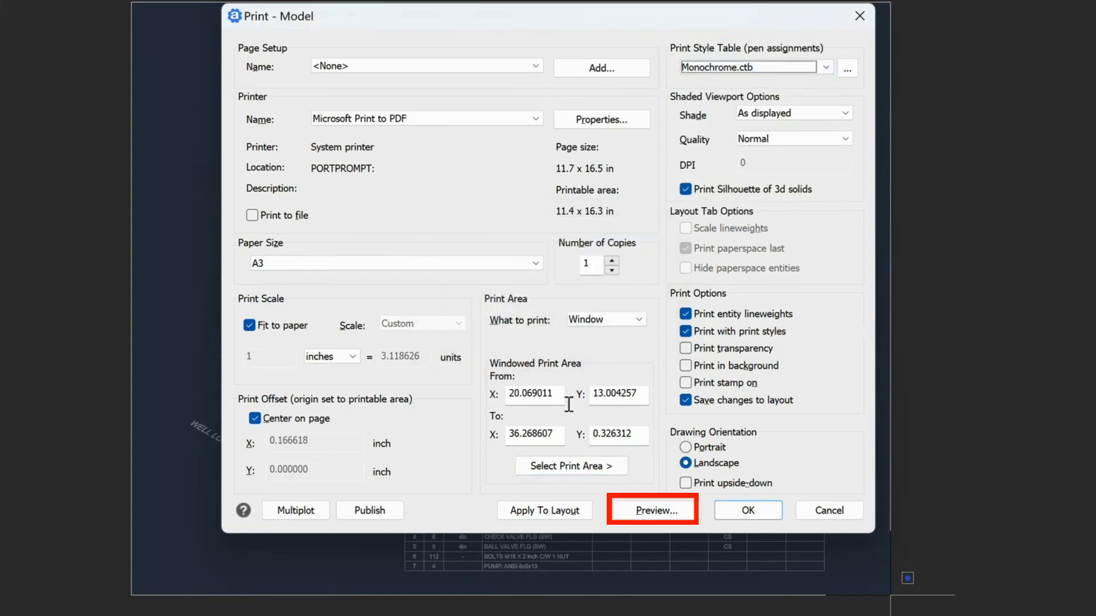